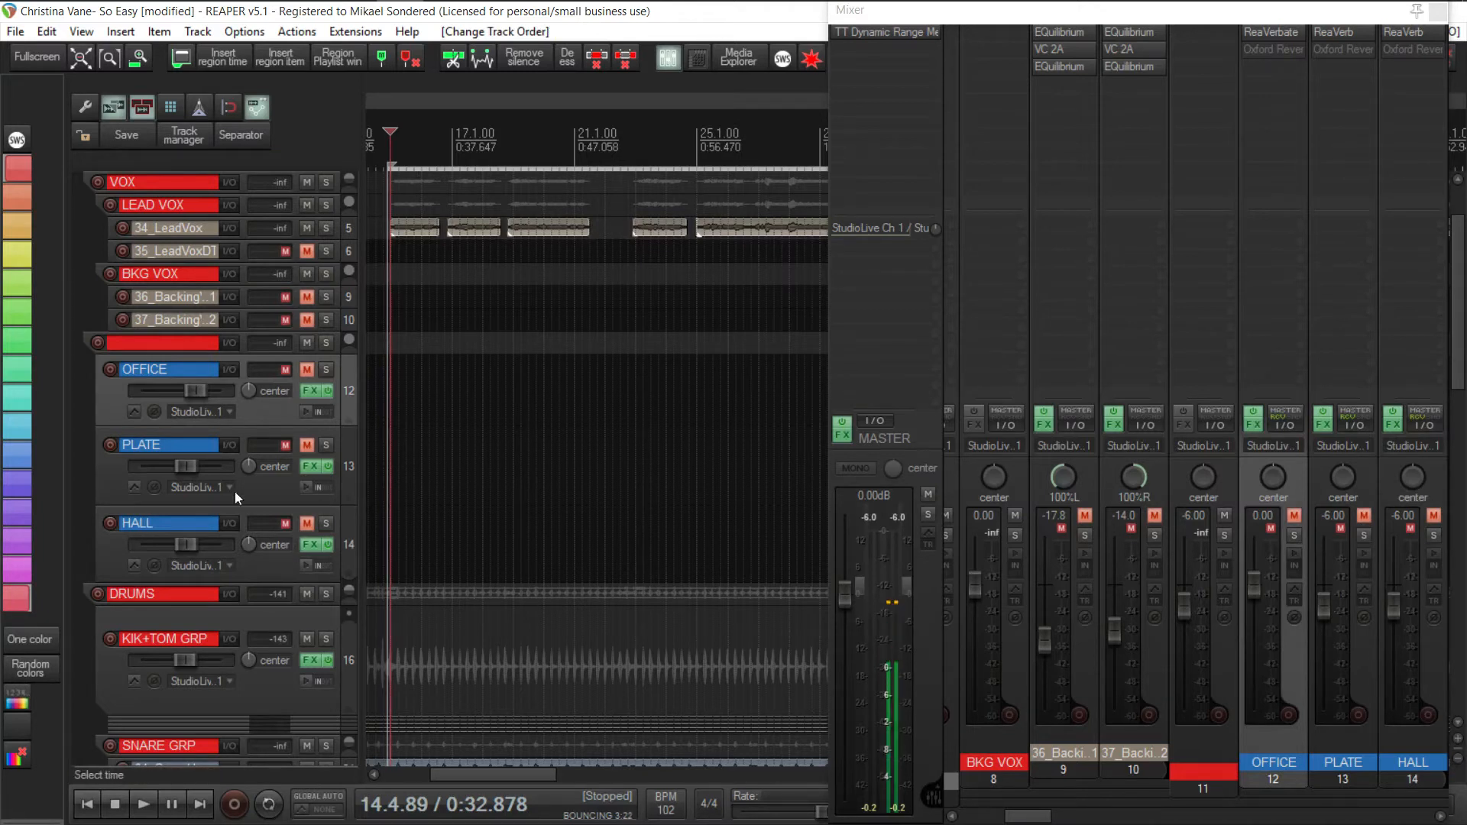
Unmute OFFICE, bypass its ReaVerbate and enable Oxford Reverb Native in its FX chain.
left_click(311, 391)
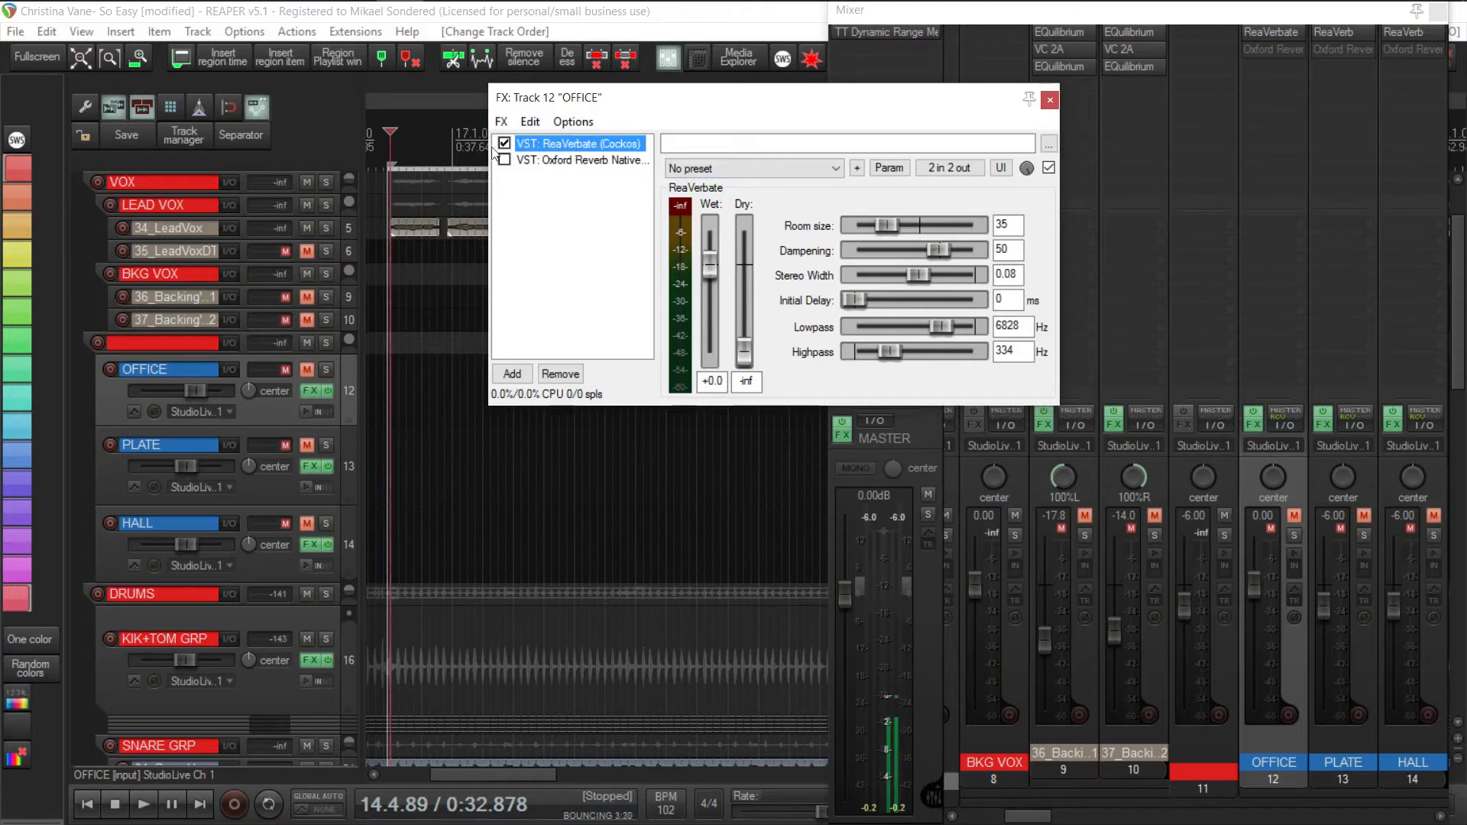
left_click(504, 143)
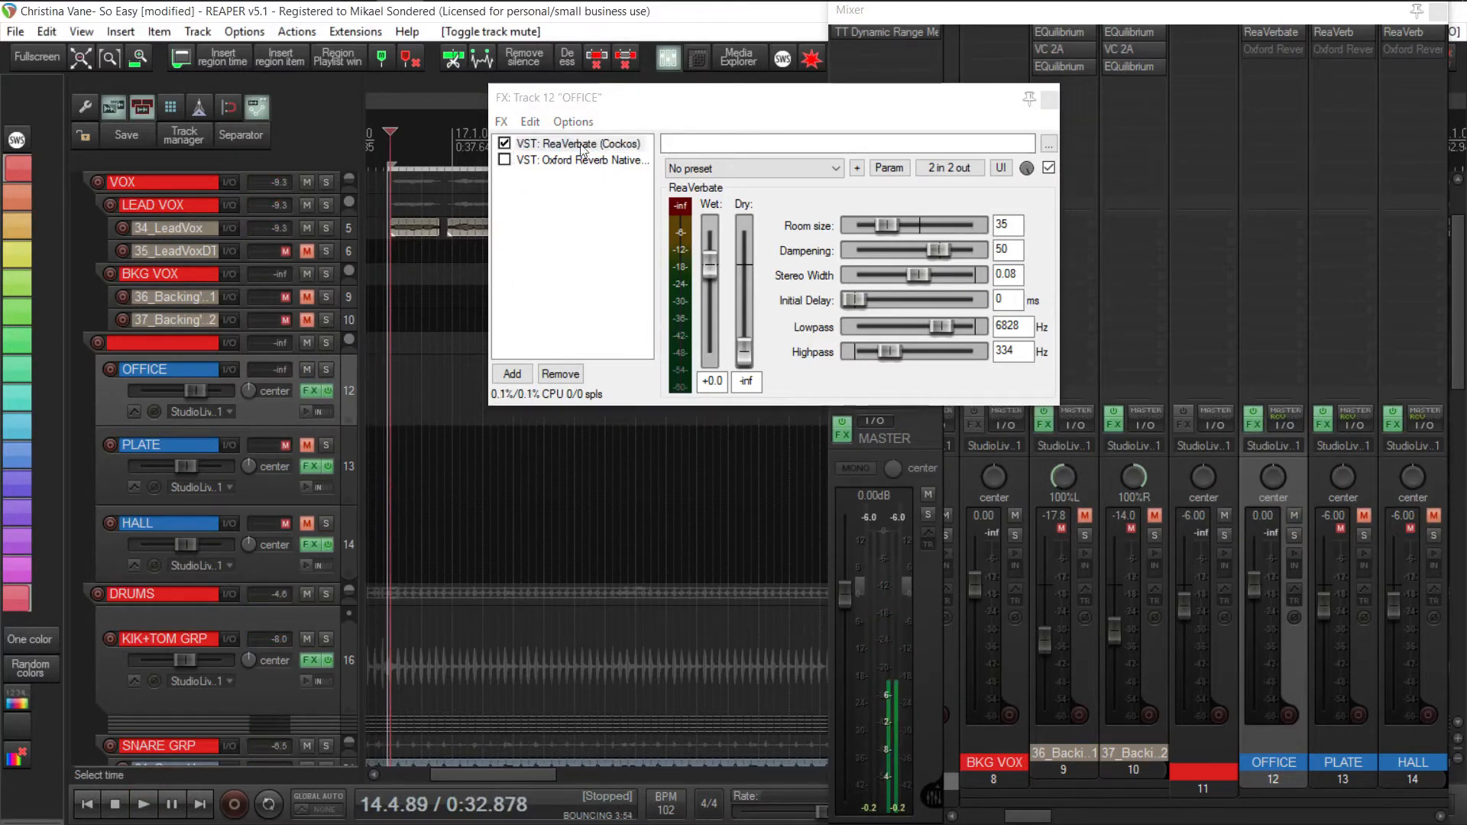
left_click(143, 804)
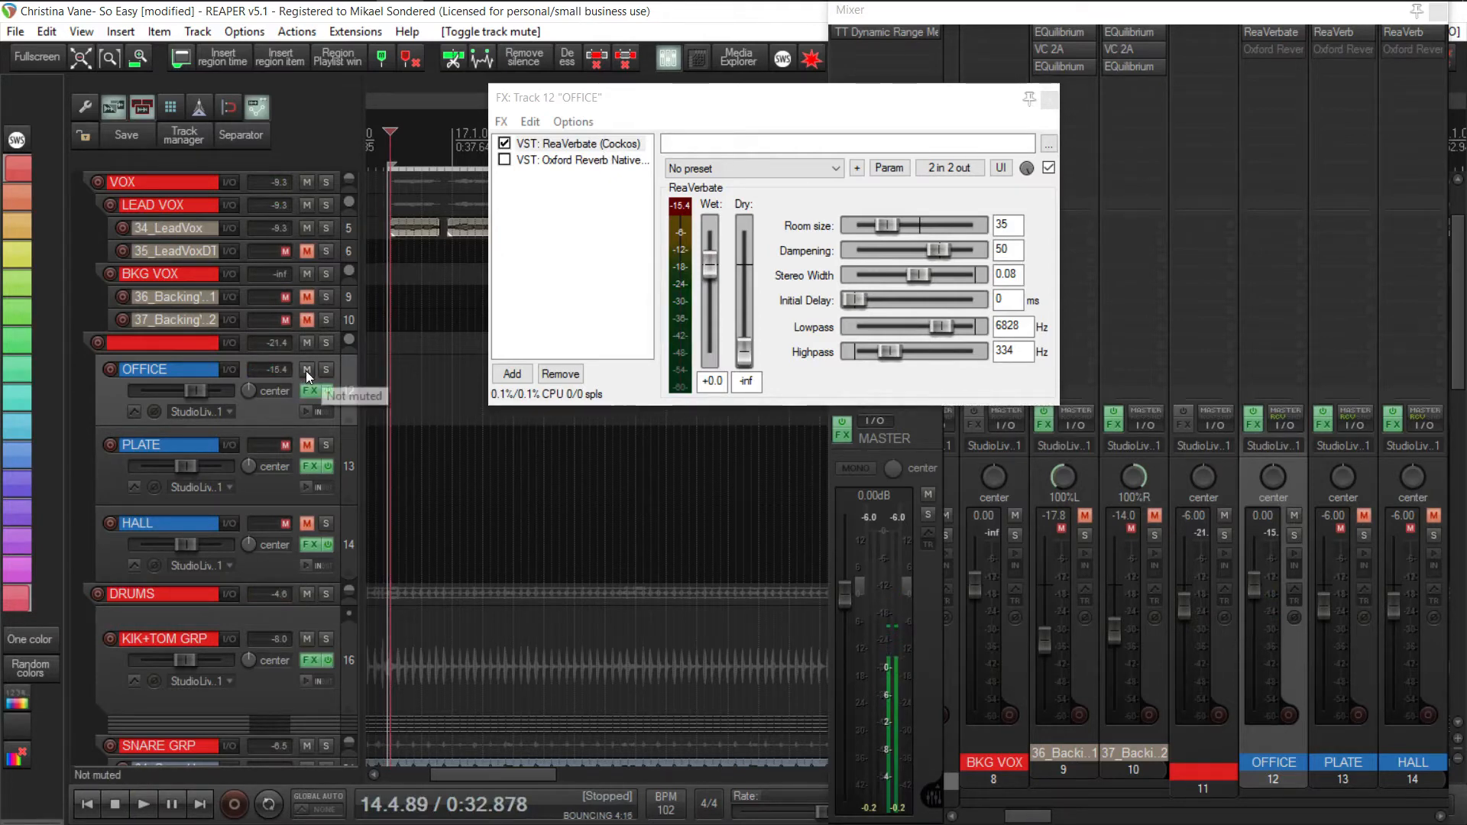
left_click(143, 805)
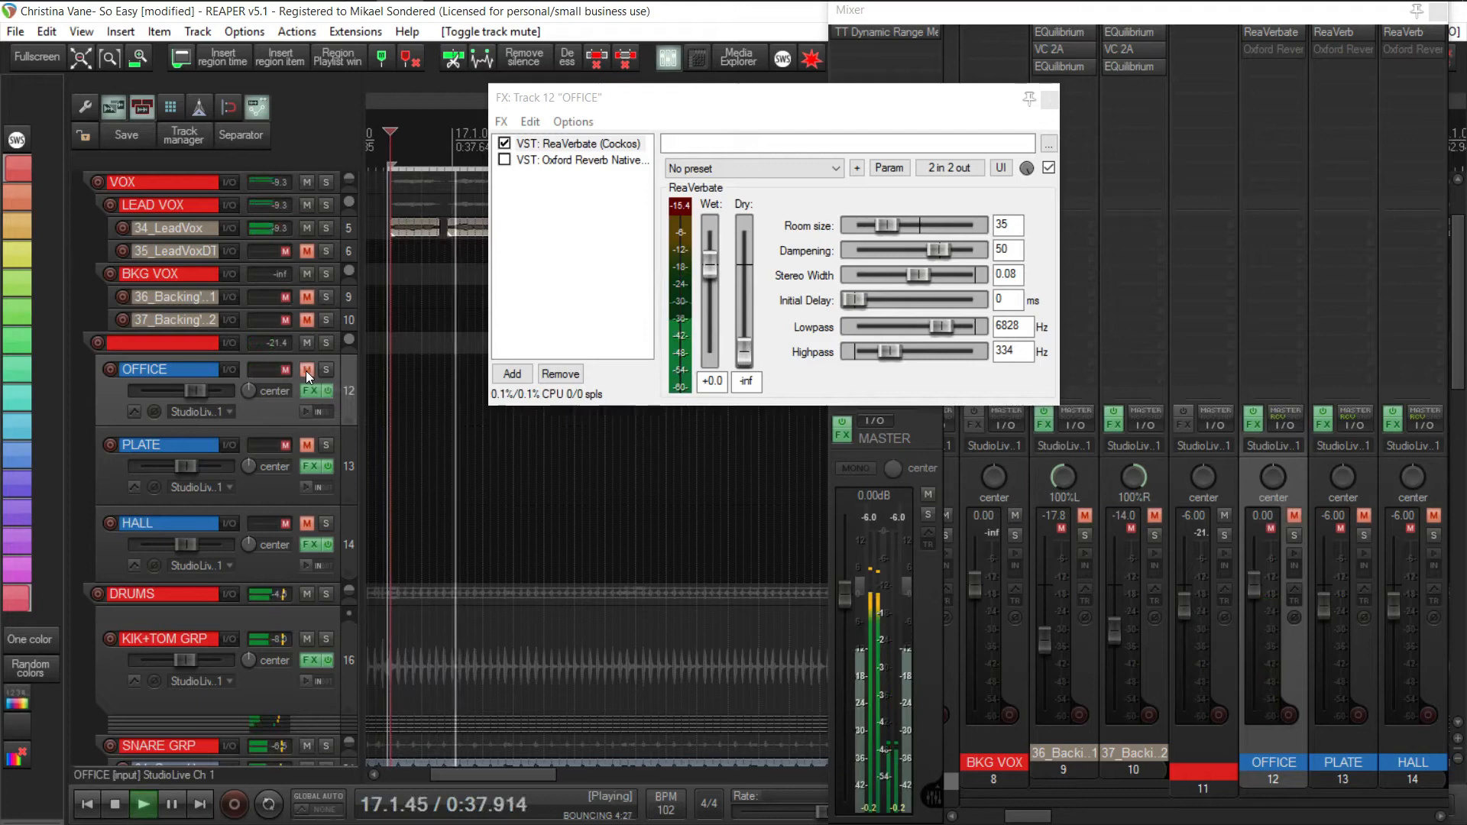
left_click(305, 369)
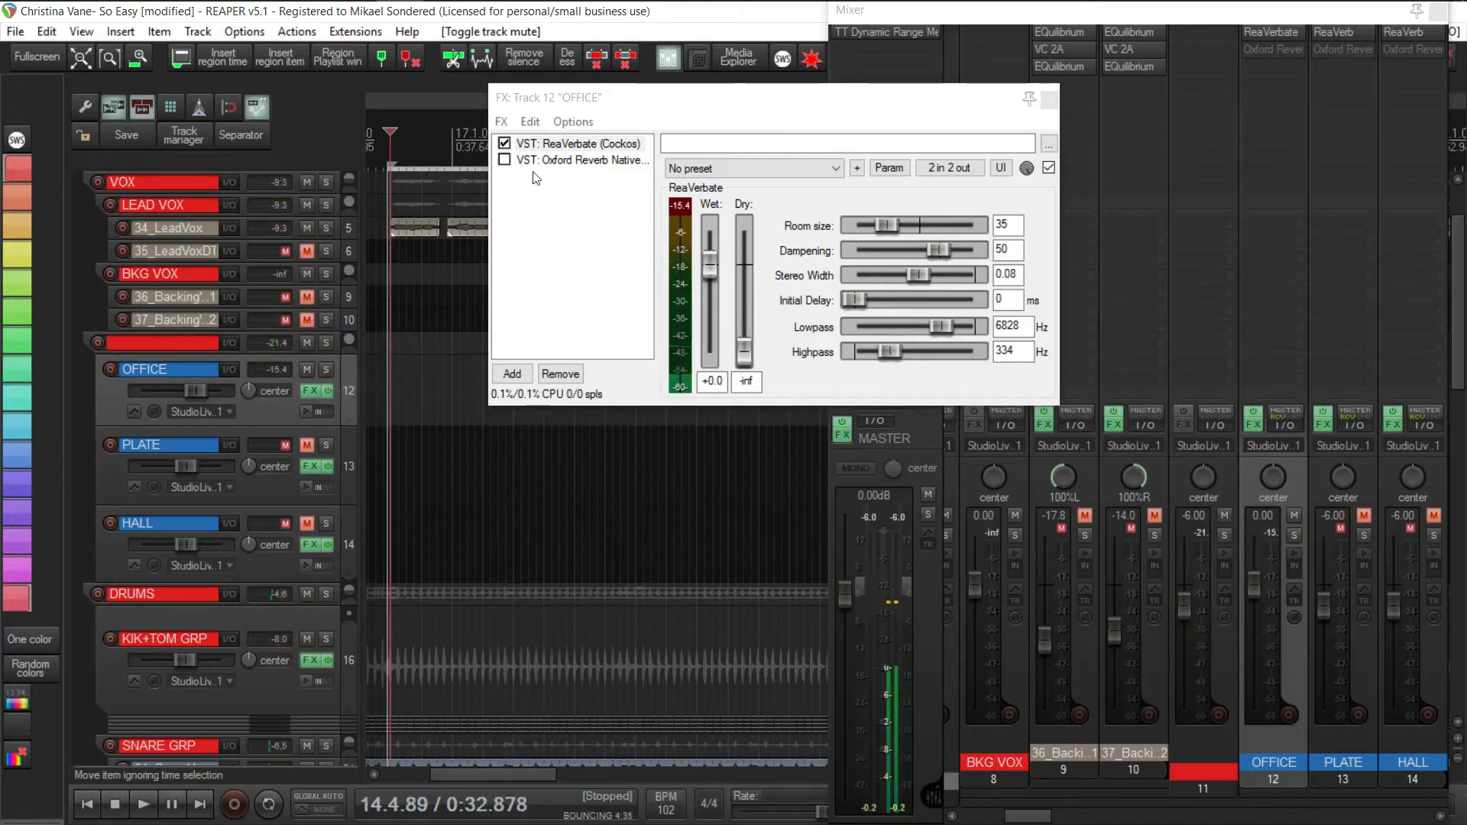
left_click(504, 143)
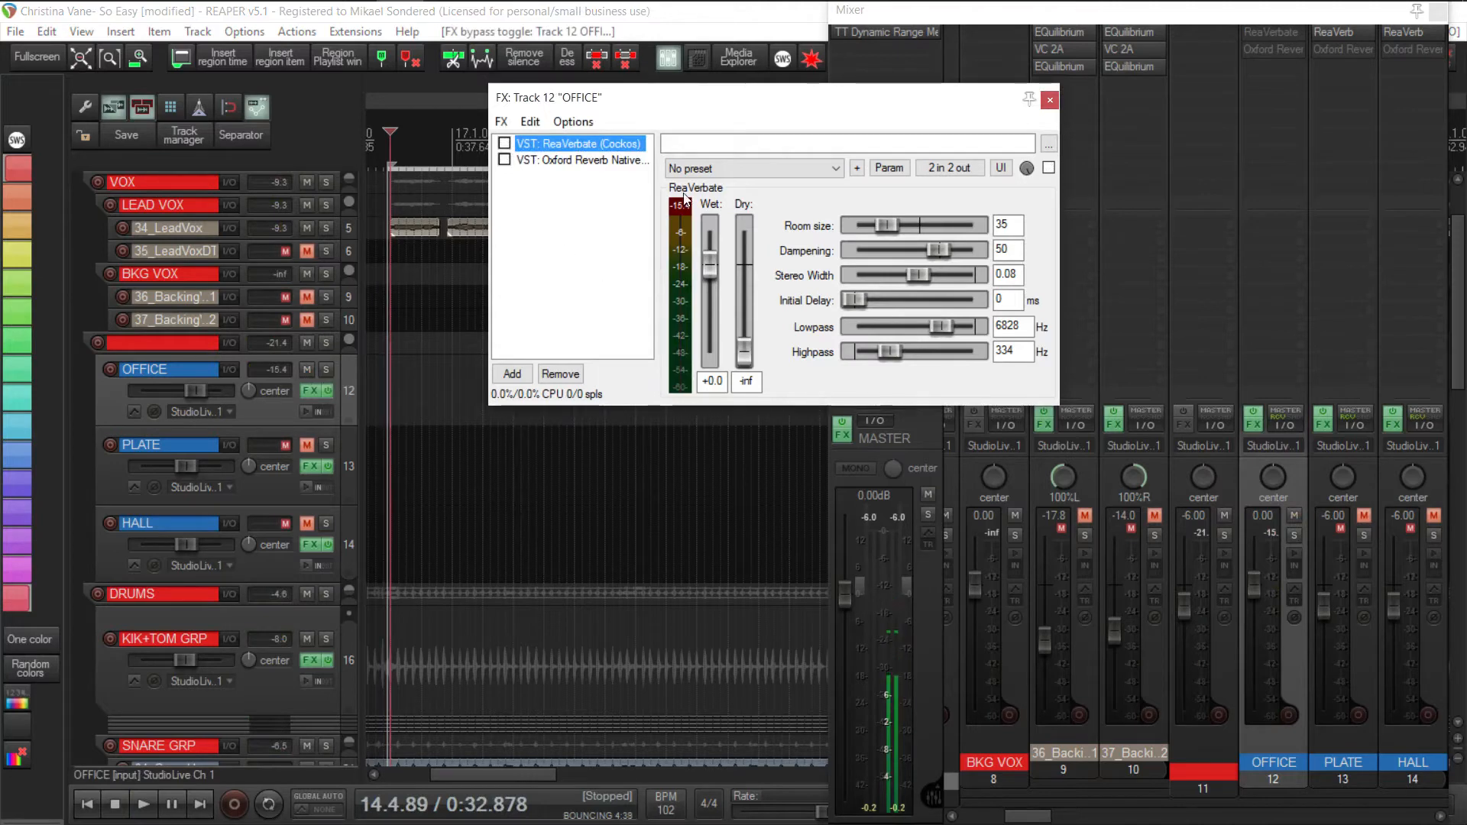
left_click(505, 159)
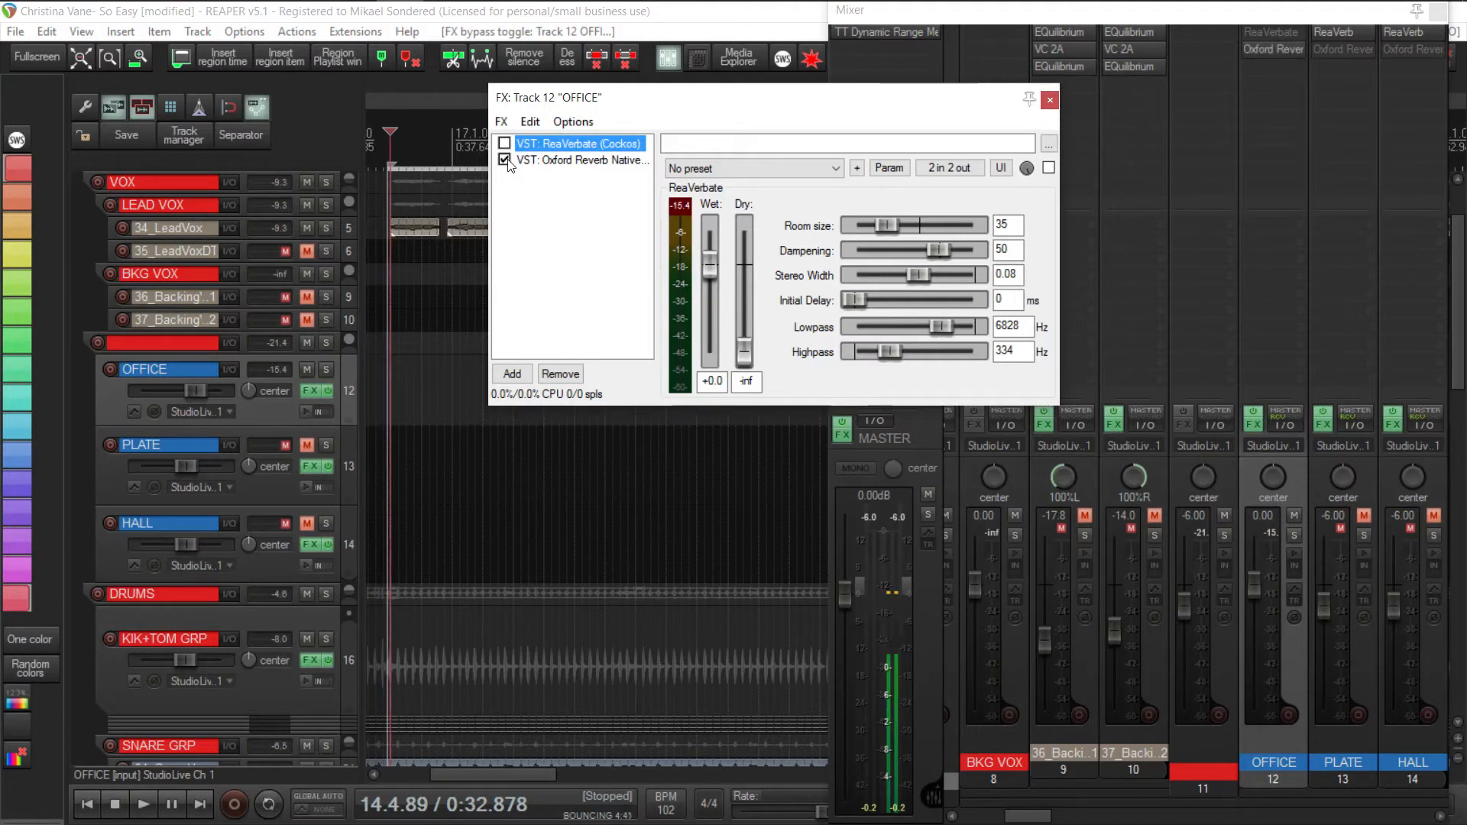
View Oxford Reverb's early reflections settings on OFFICE and start playback.
left_click(583, 160)
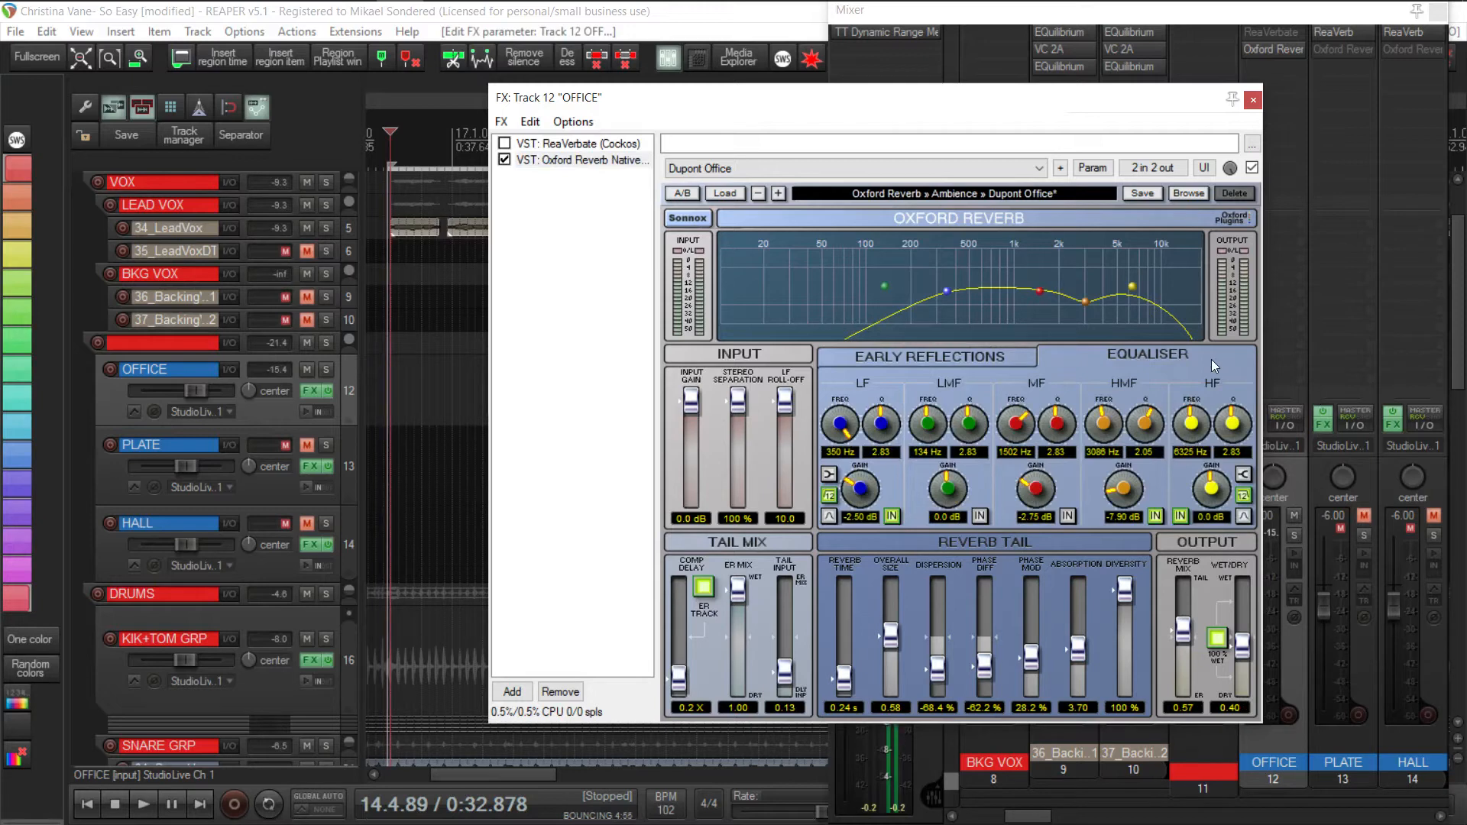
left_click(928, 356)
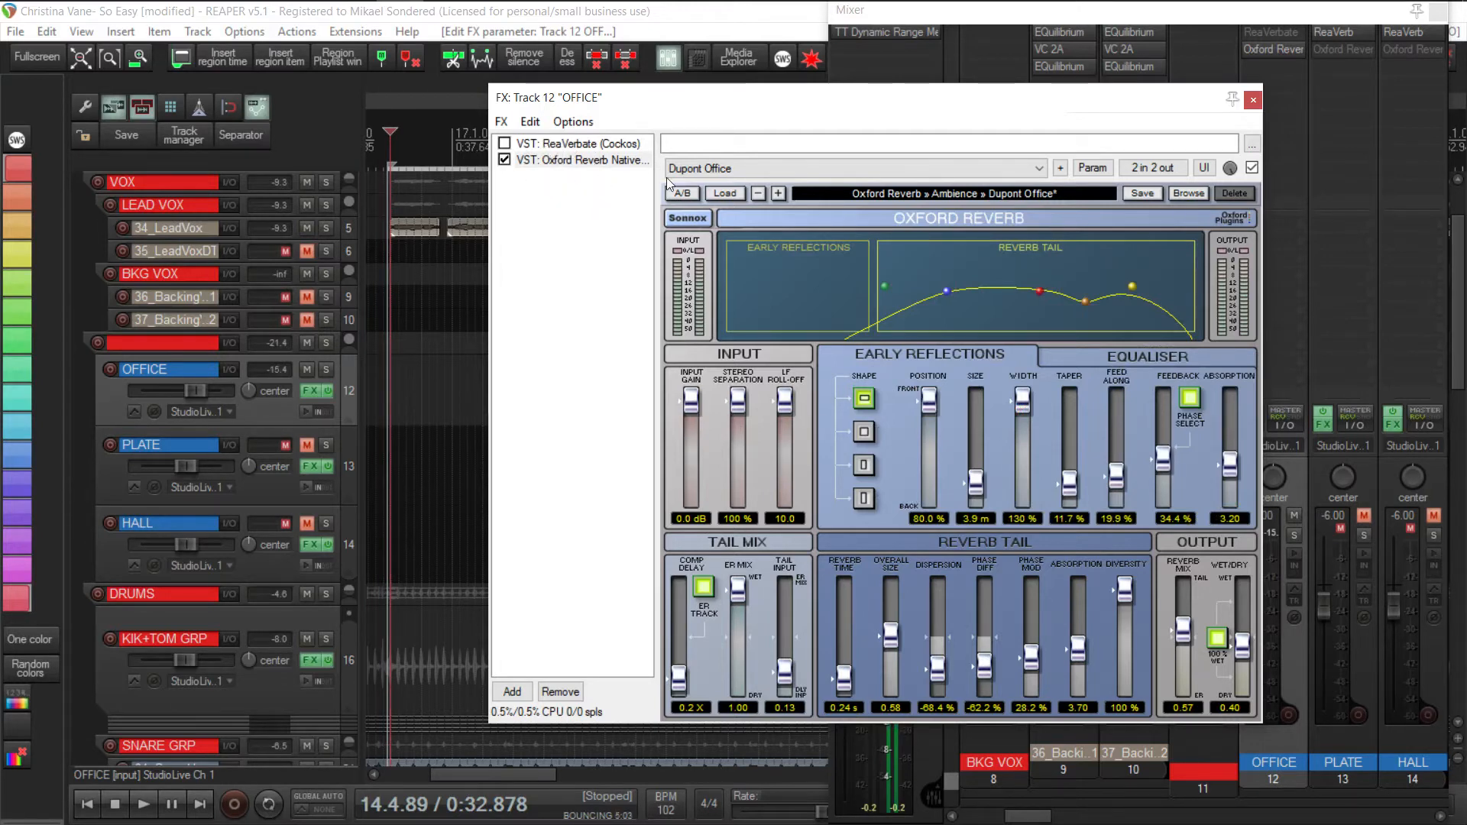
left_click(143, 805)
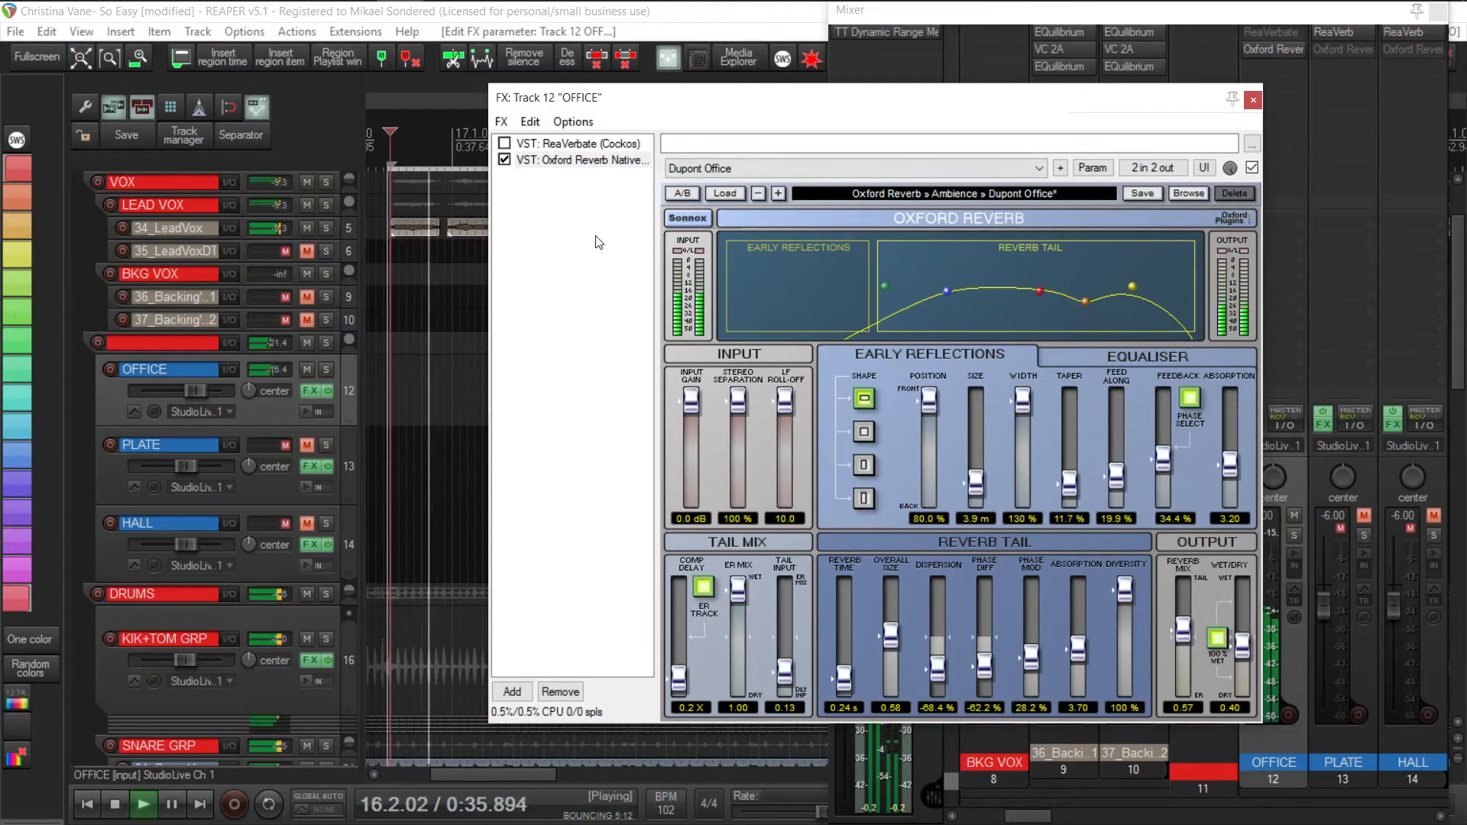
A/B Oxford Reverb against ReaVerbate on OFFICE, ending on ReaVerbate, and open PLATE's FX chain.
left_click(505, 160)
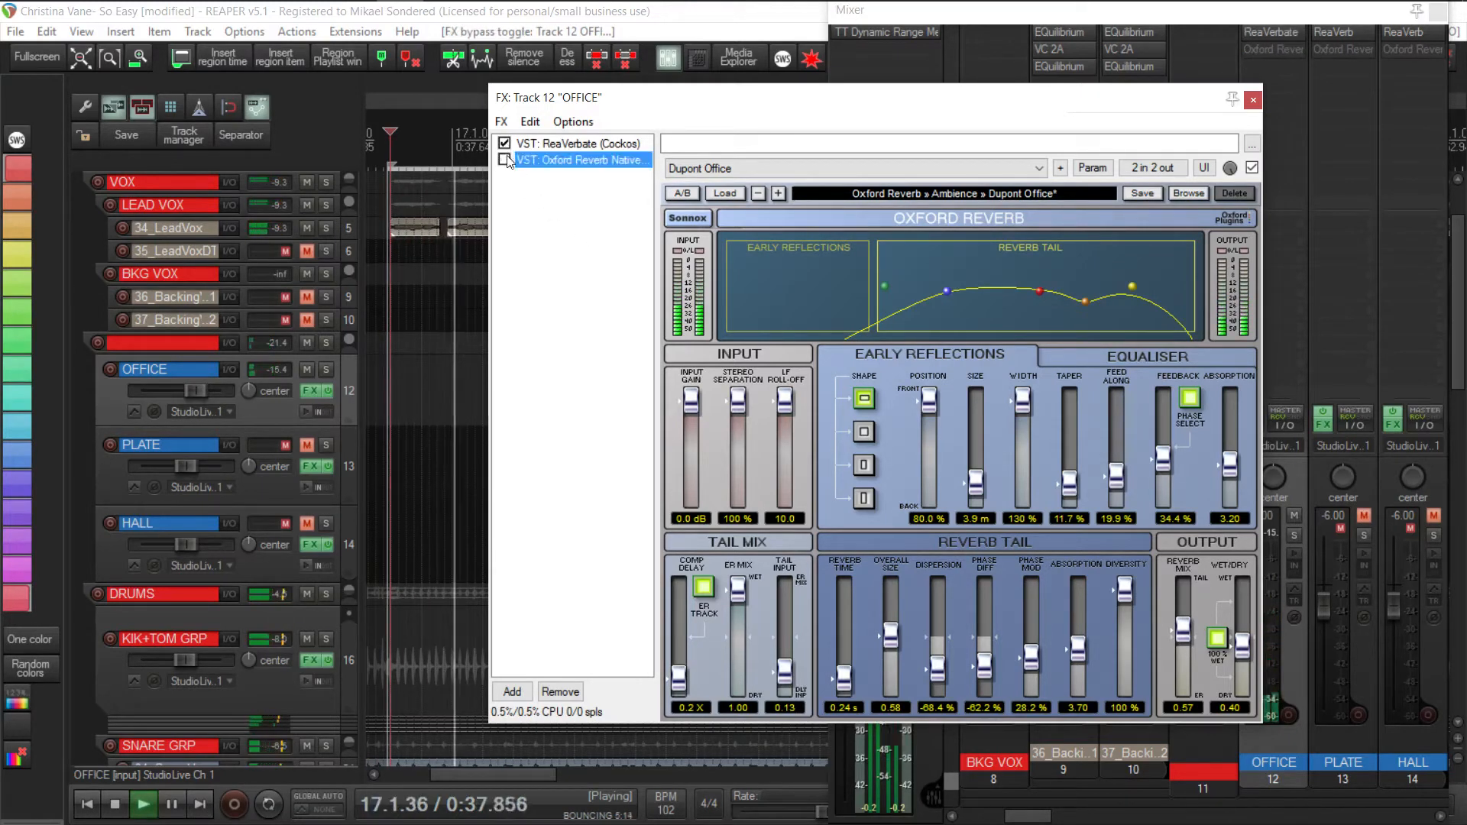
left_click(505, 159)
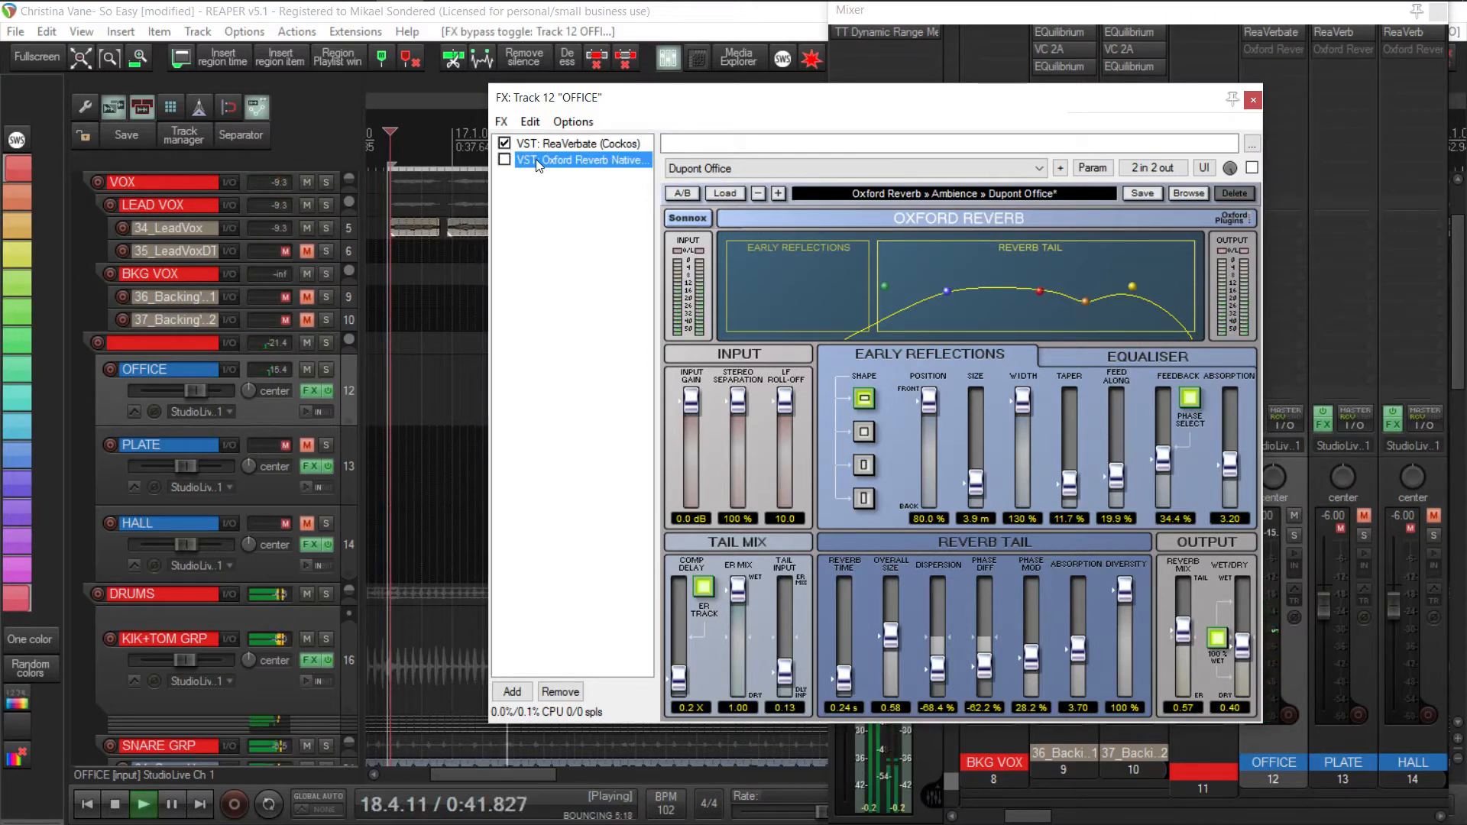
left_click(504, 142)
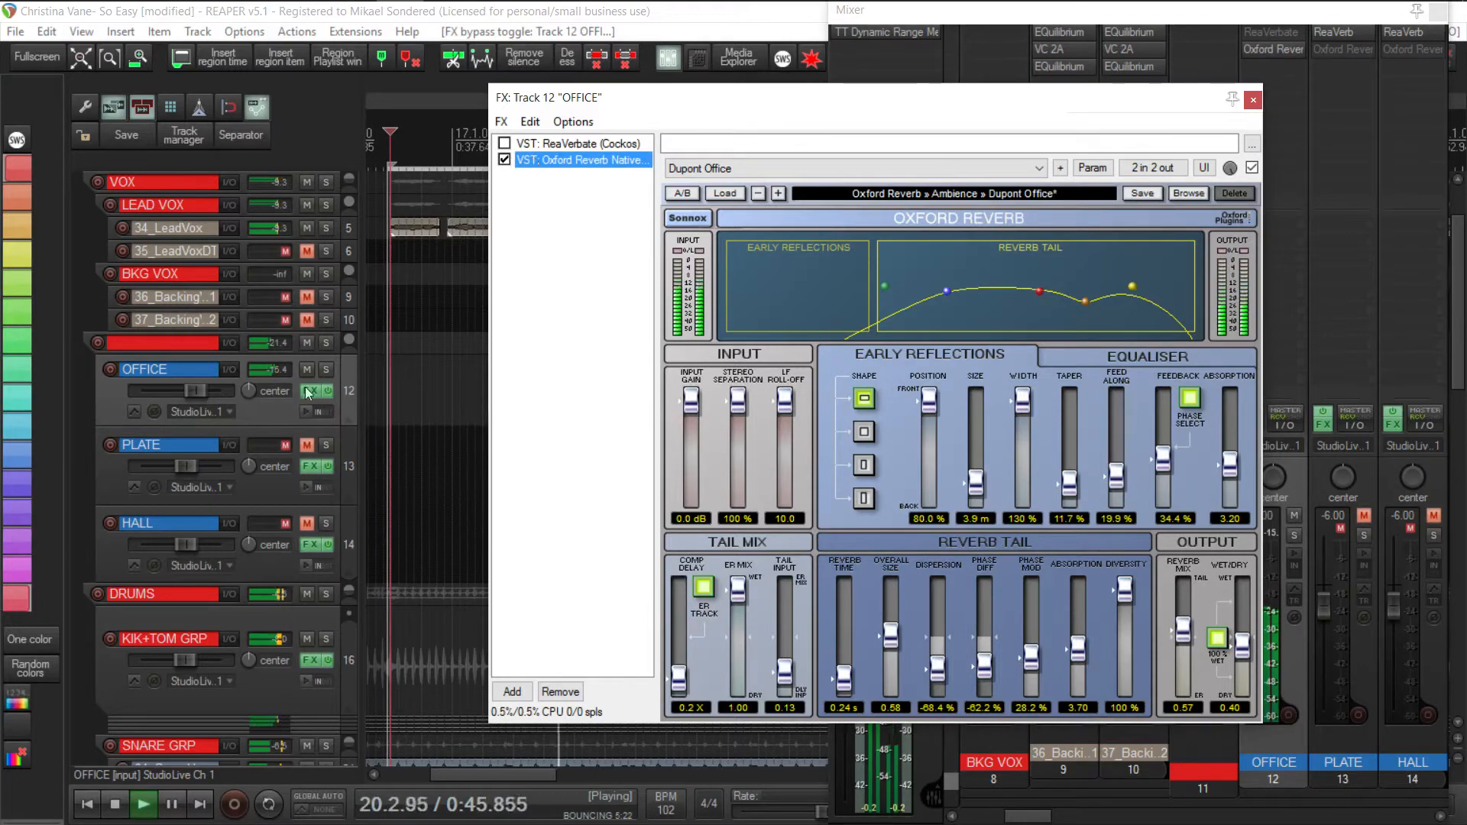
left_click(306, 369)
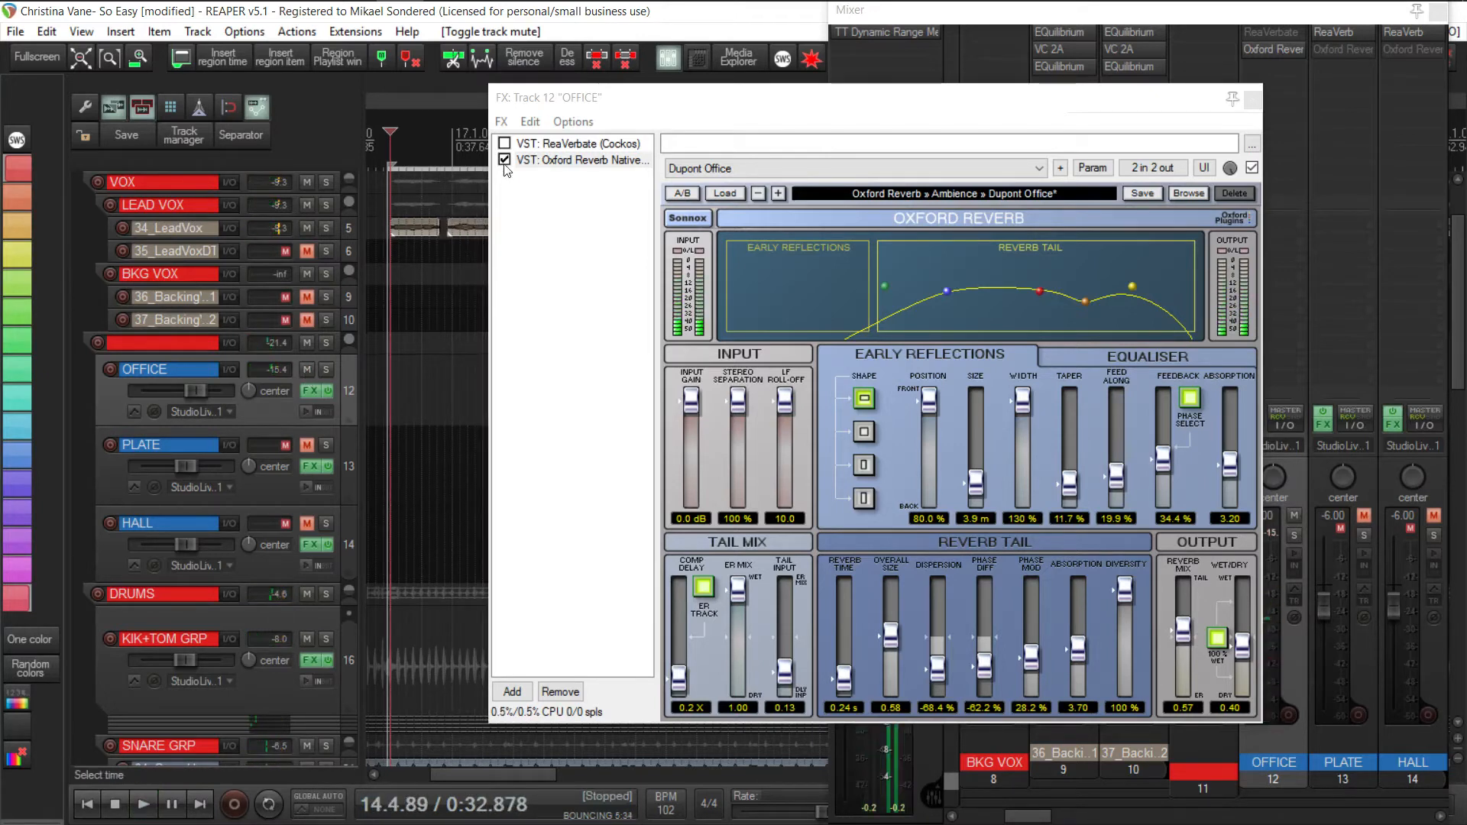
left_click(579, 143)
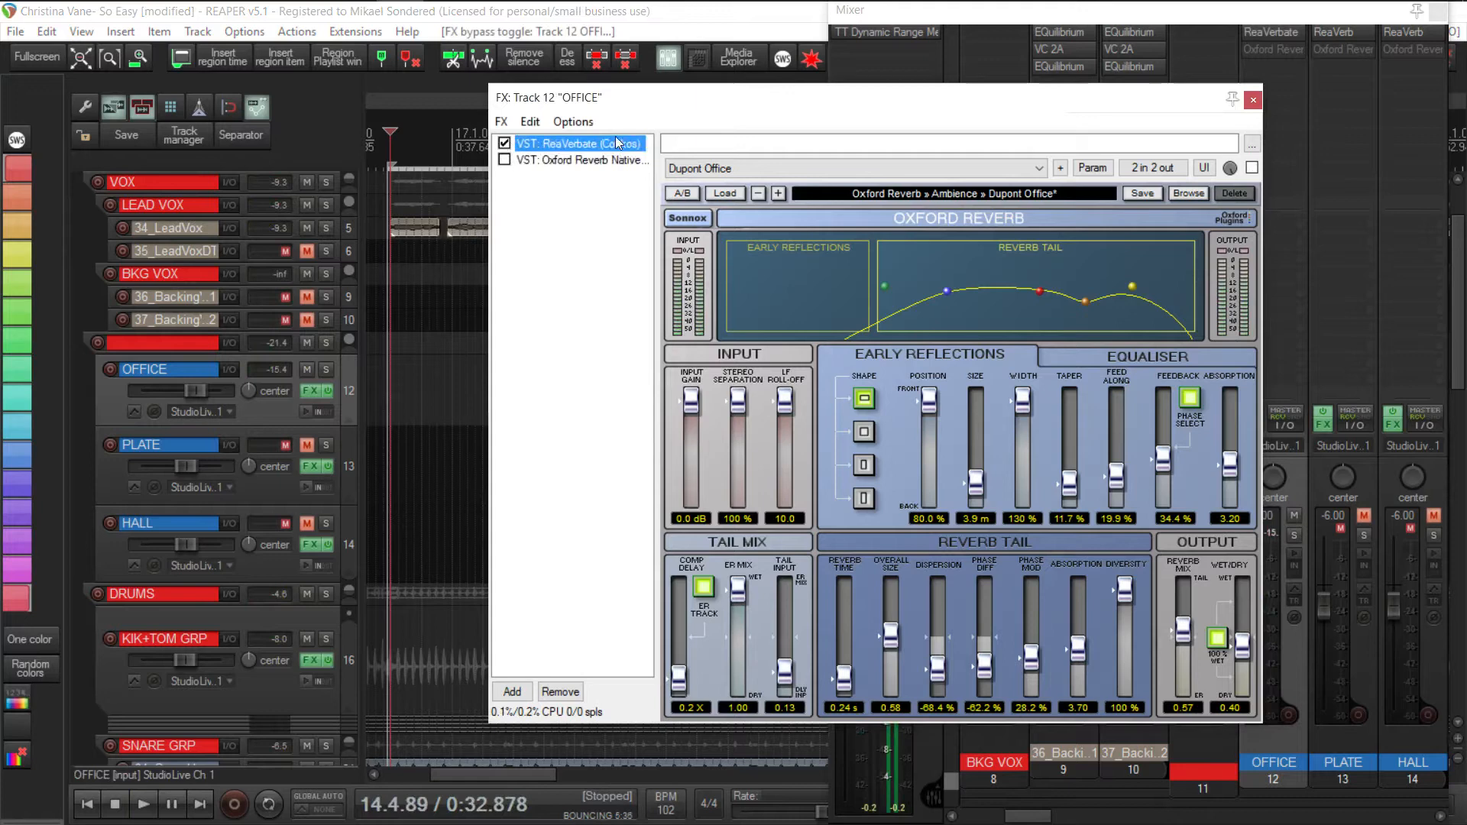
left_click(578, 143)
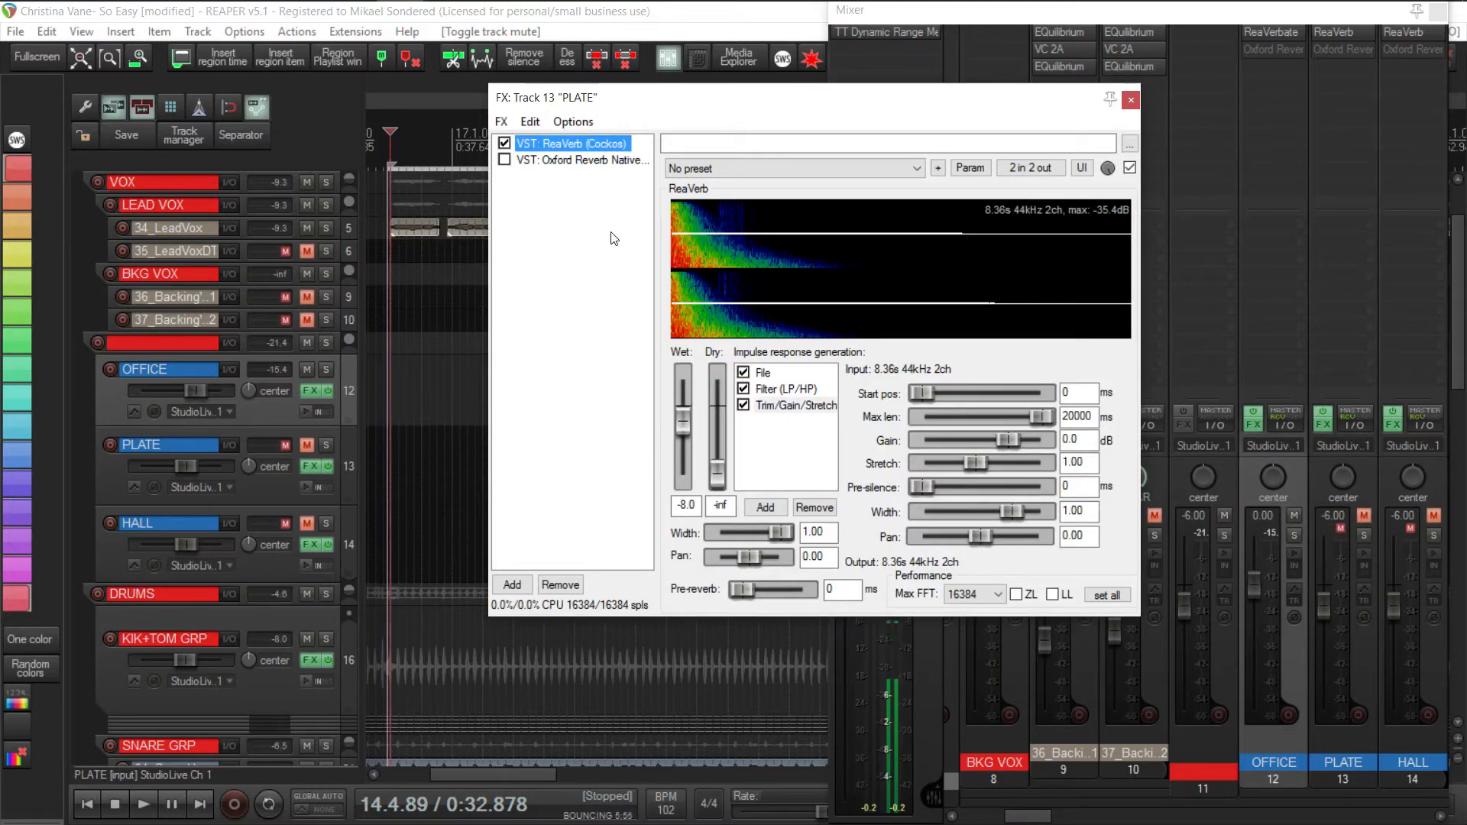
mouse_move(312, 455)
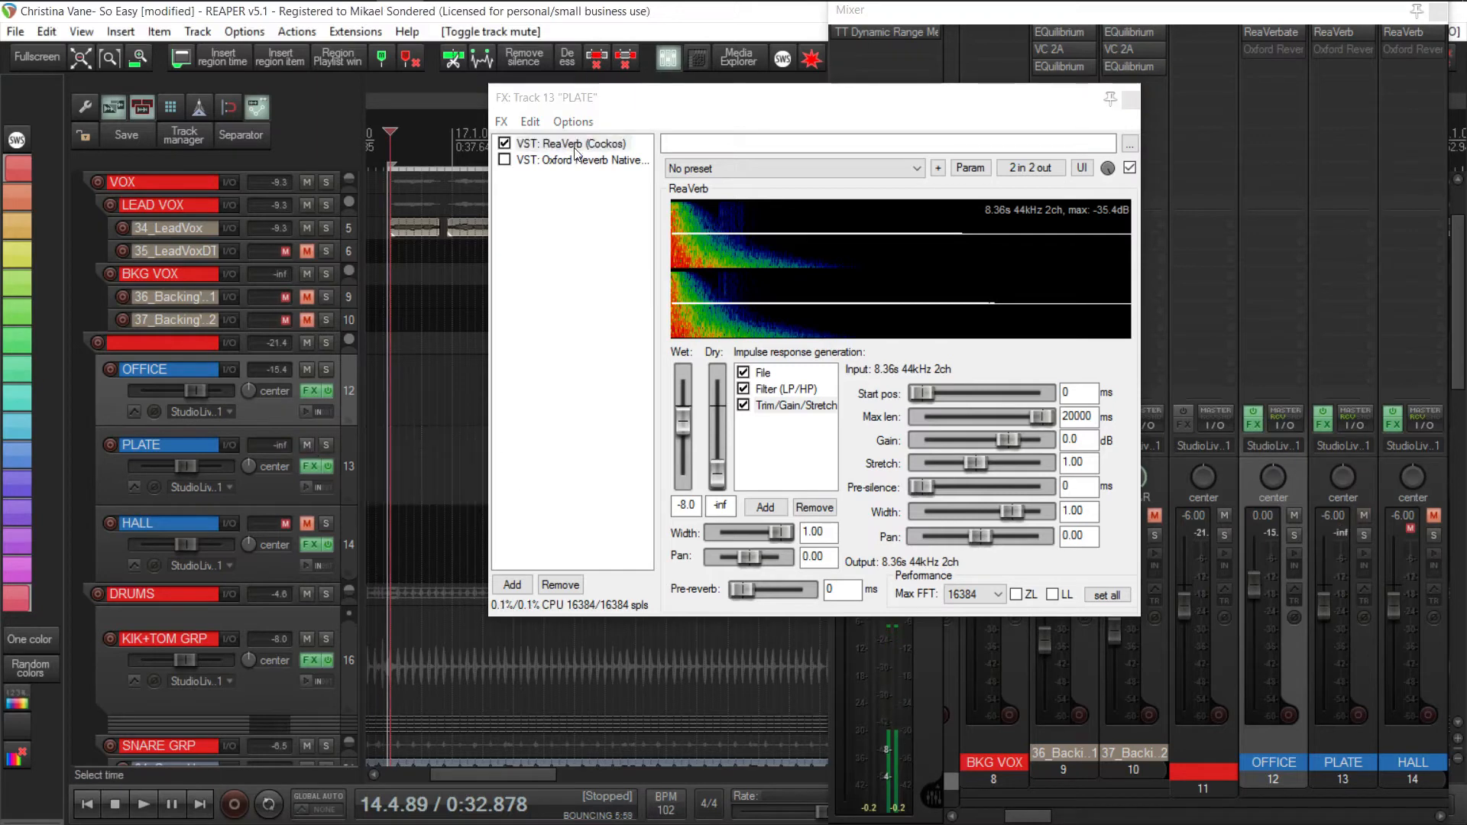
Unmute and play PLATE, raise ReaVerb wet from -8.0 to -5.4 dB, then switch to Oxford Reverb.
left_click(571, 143)
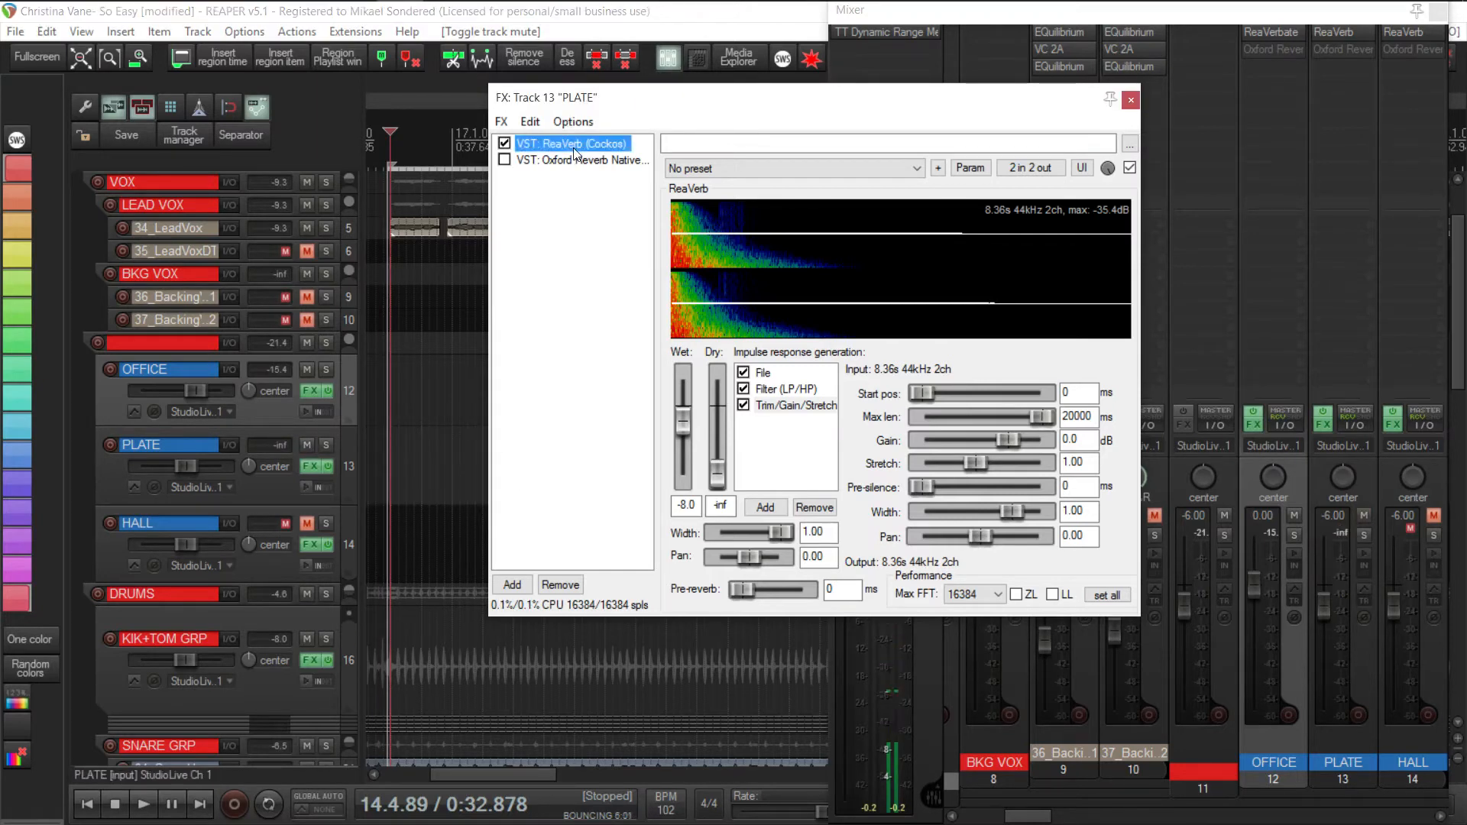
left_click(143, 804)
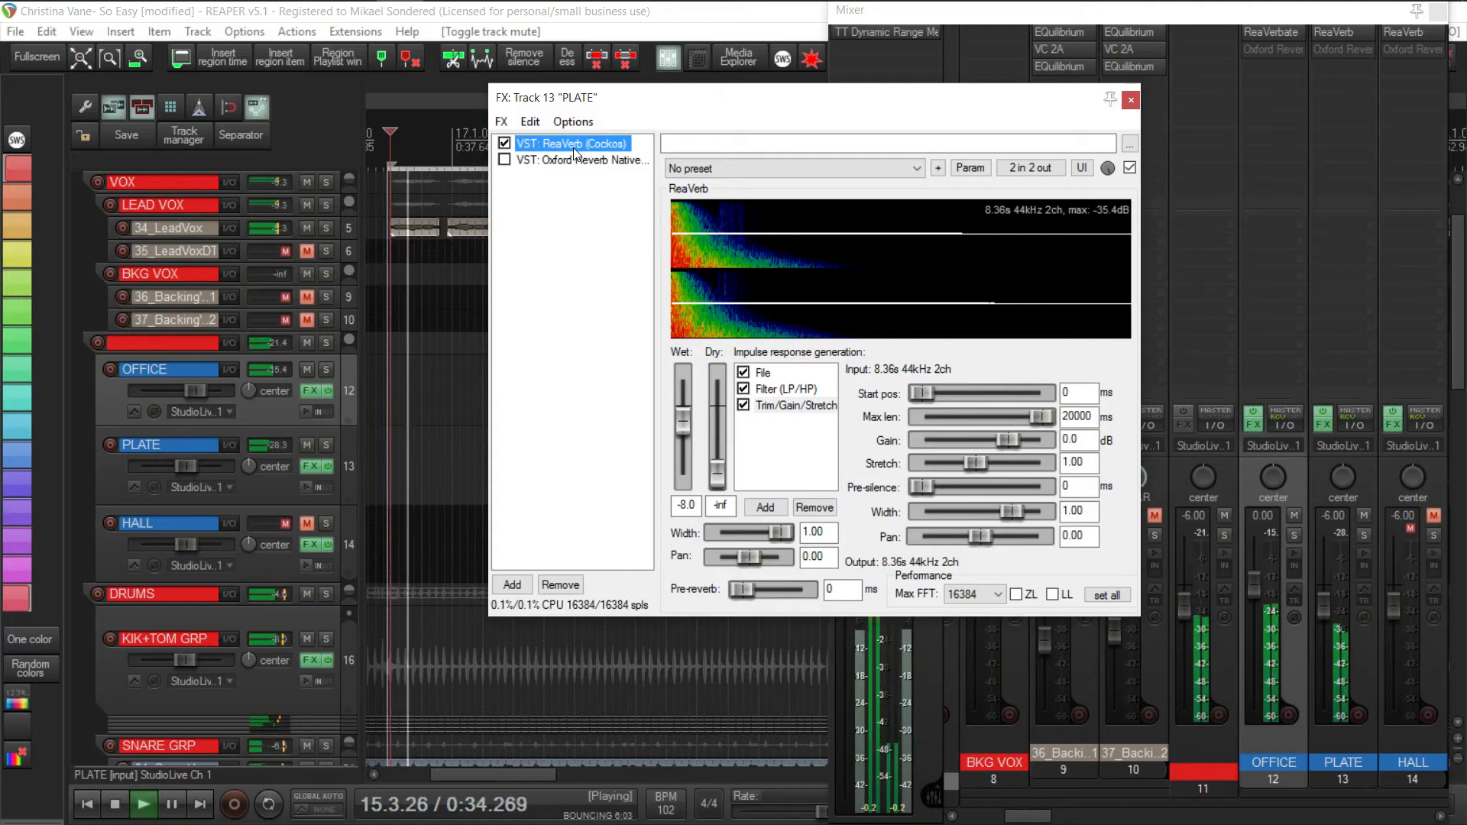
mouse_move(655, 335)
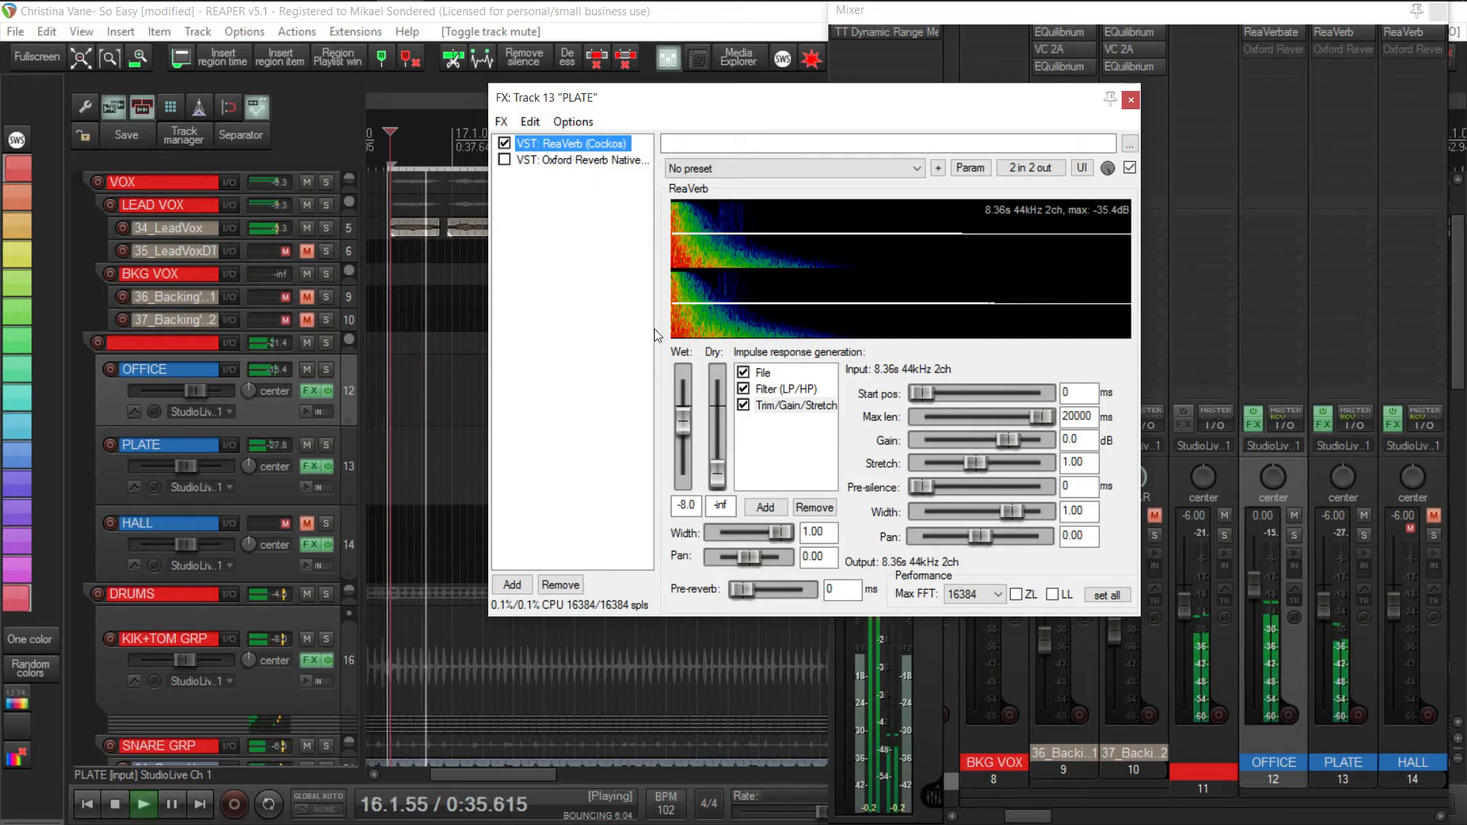
left_click_drag(683, 417, 684, 418)
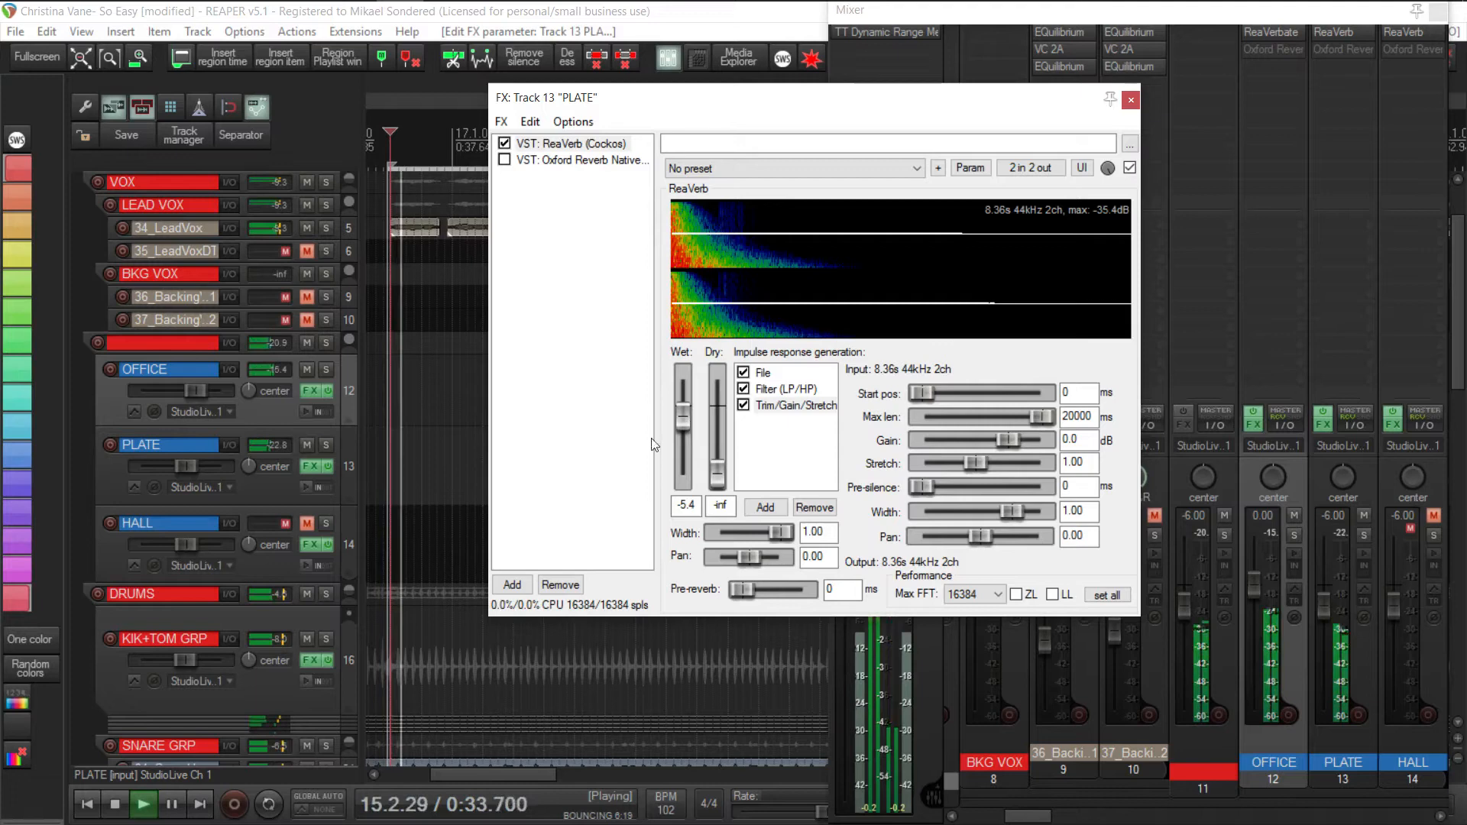
left_click(114, 804)
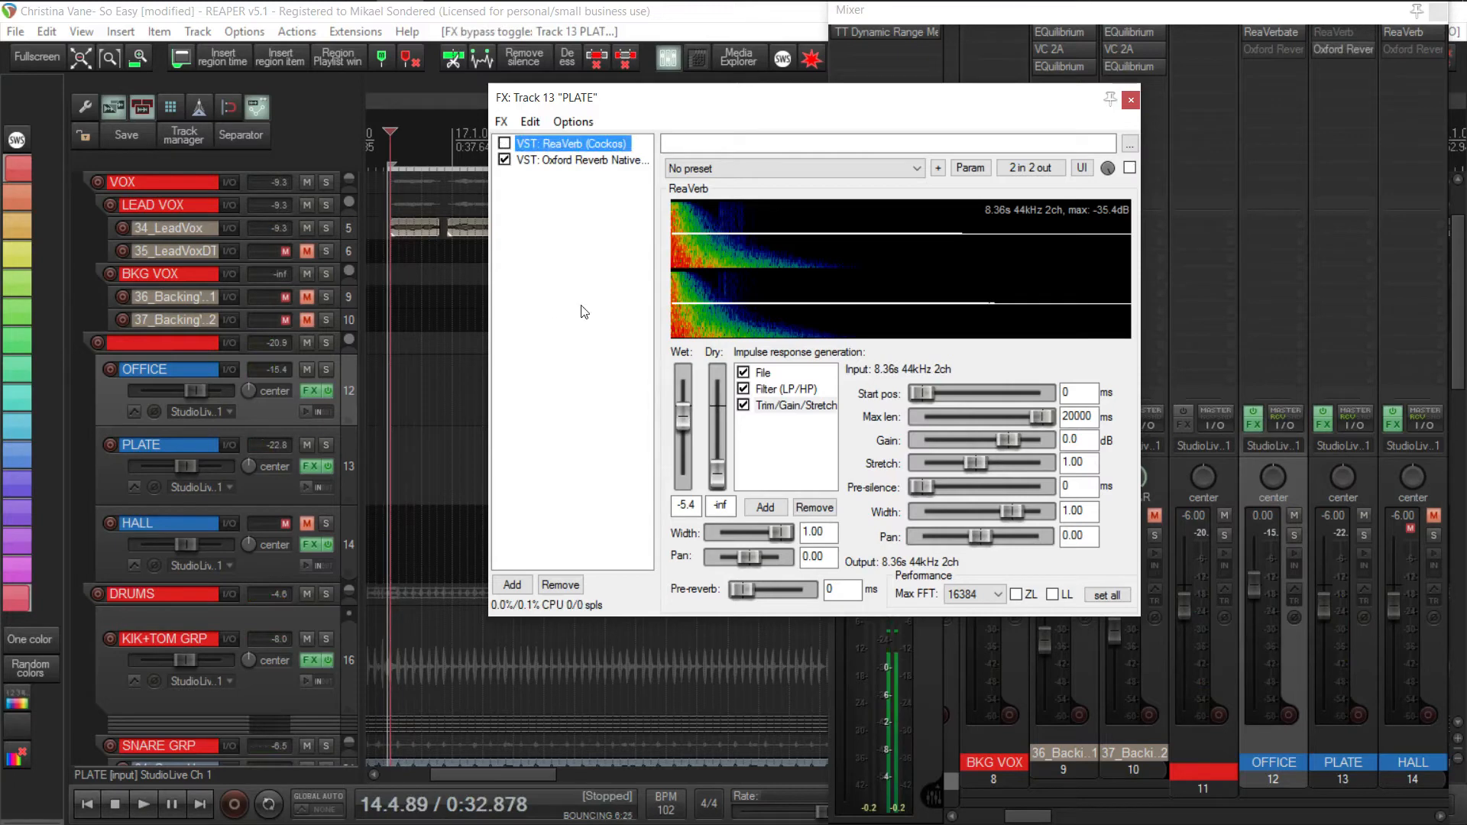
Browse the Plate ReaVerb's File and Filter pages.
left_click(143, 804)
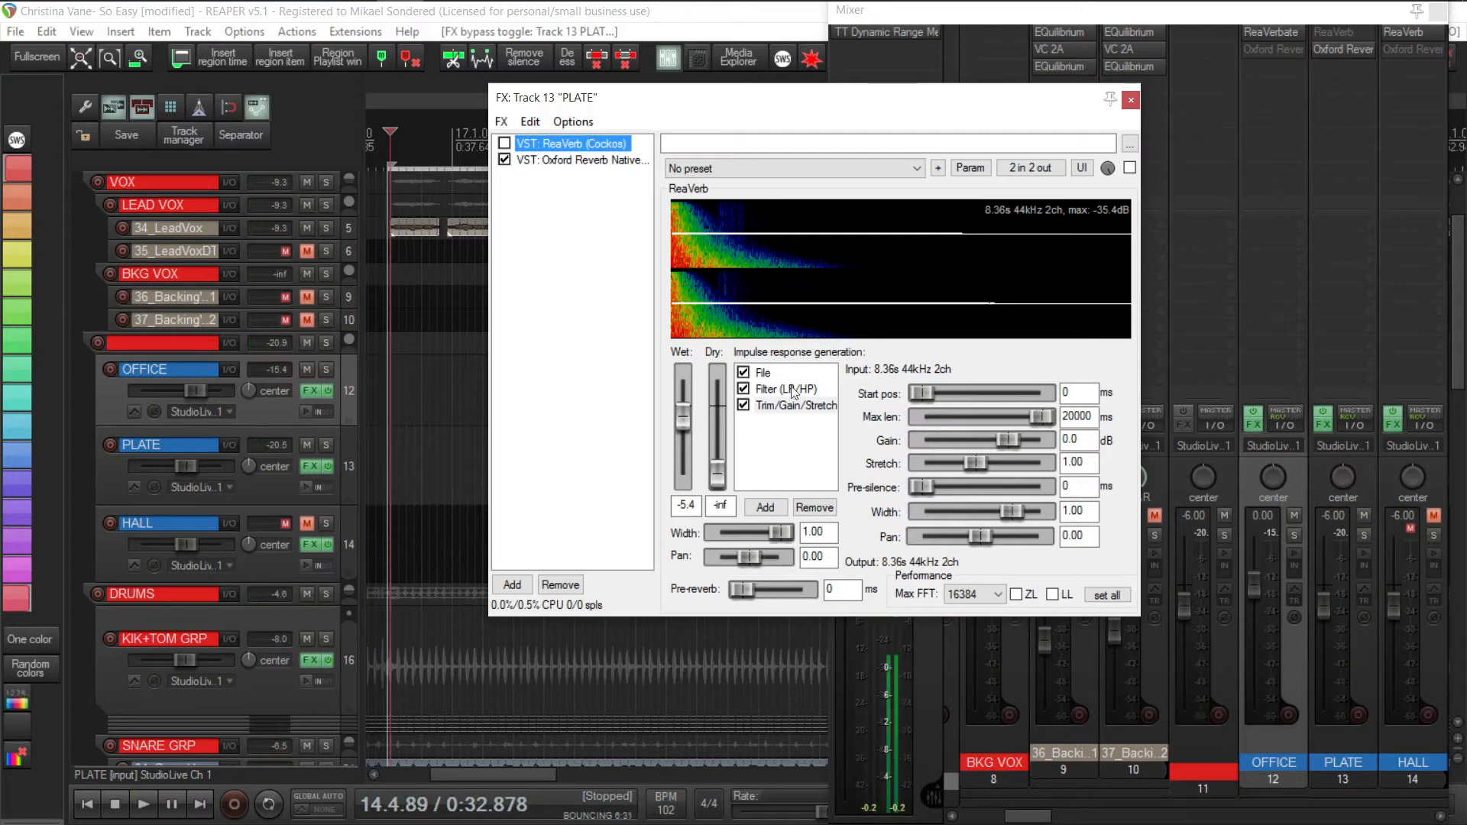
mouse_move(816, 422)
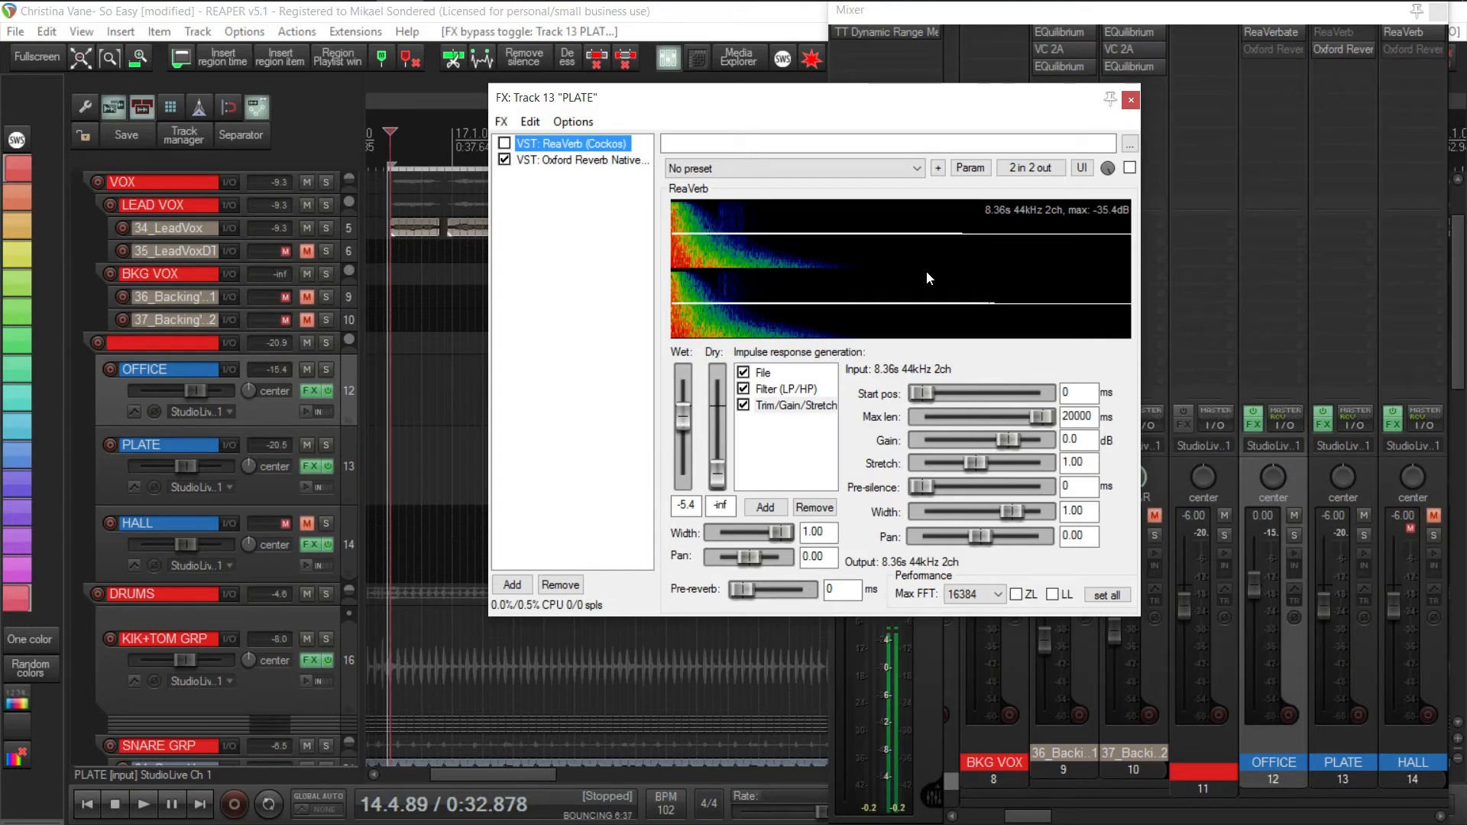
left_click(743, 373)
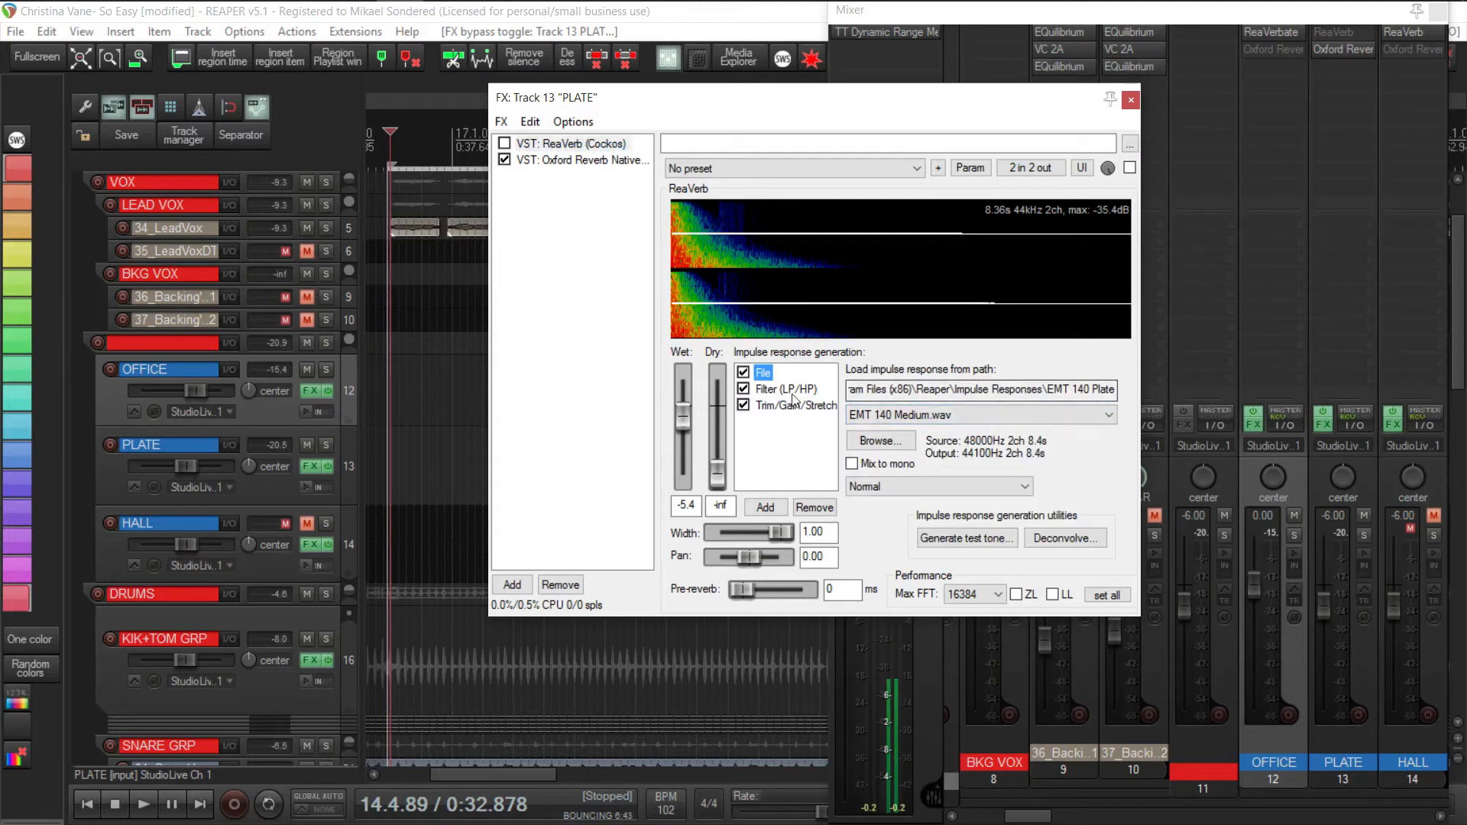
left_click(786, 388)
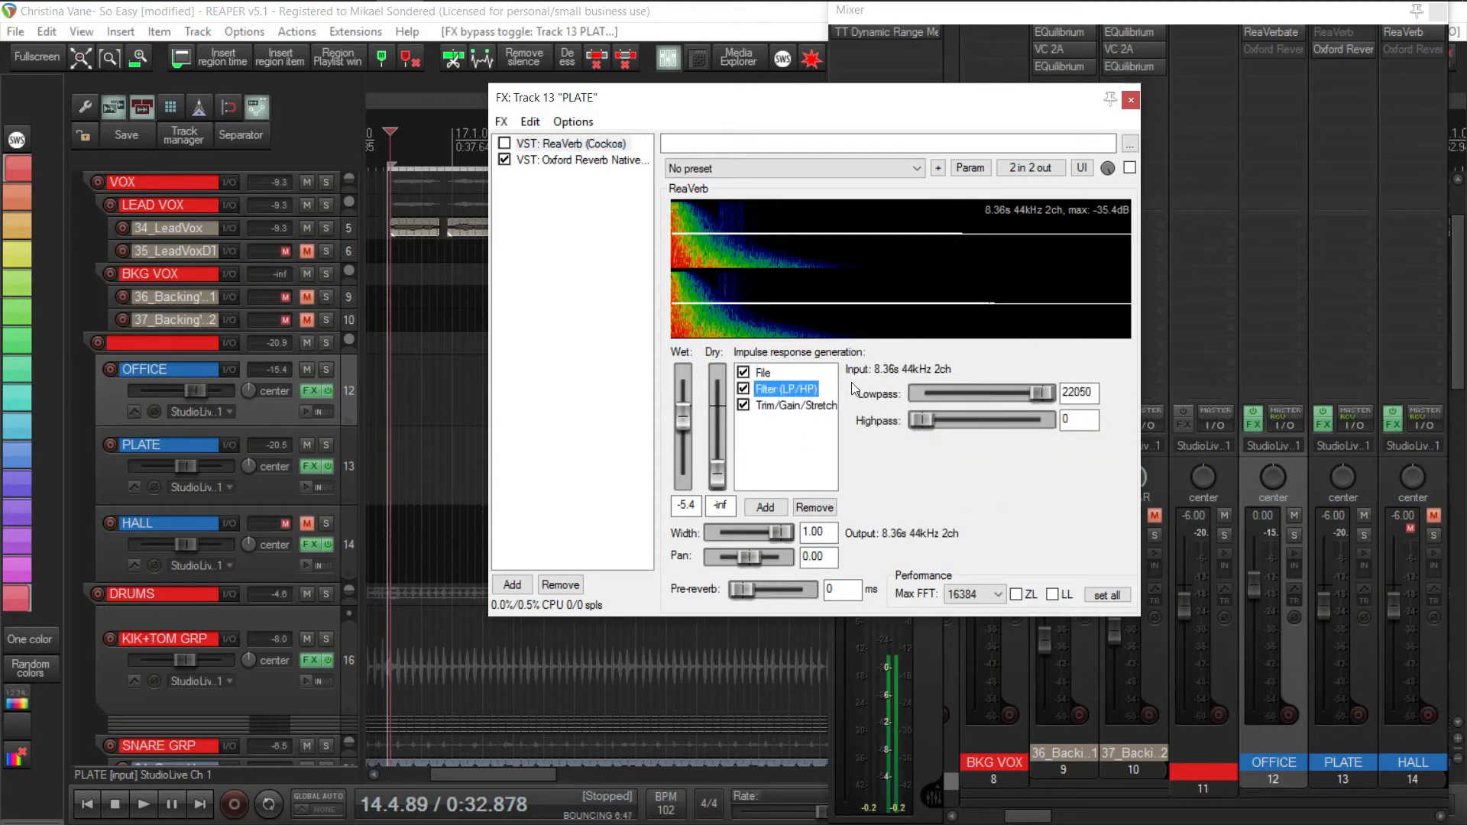
left_click(794, 405)
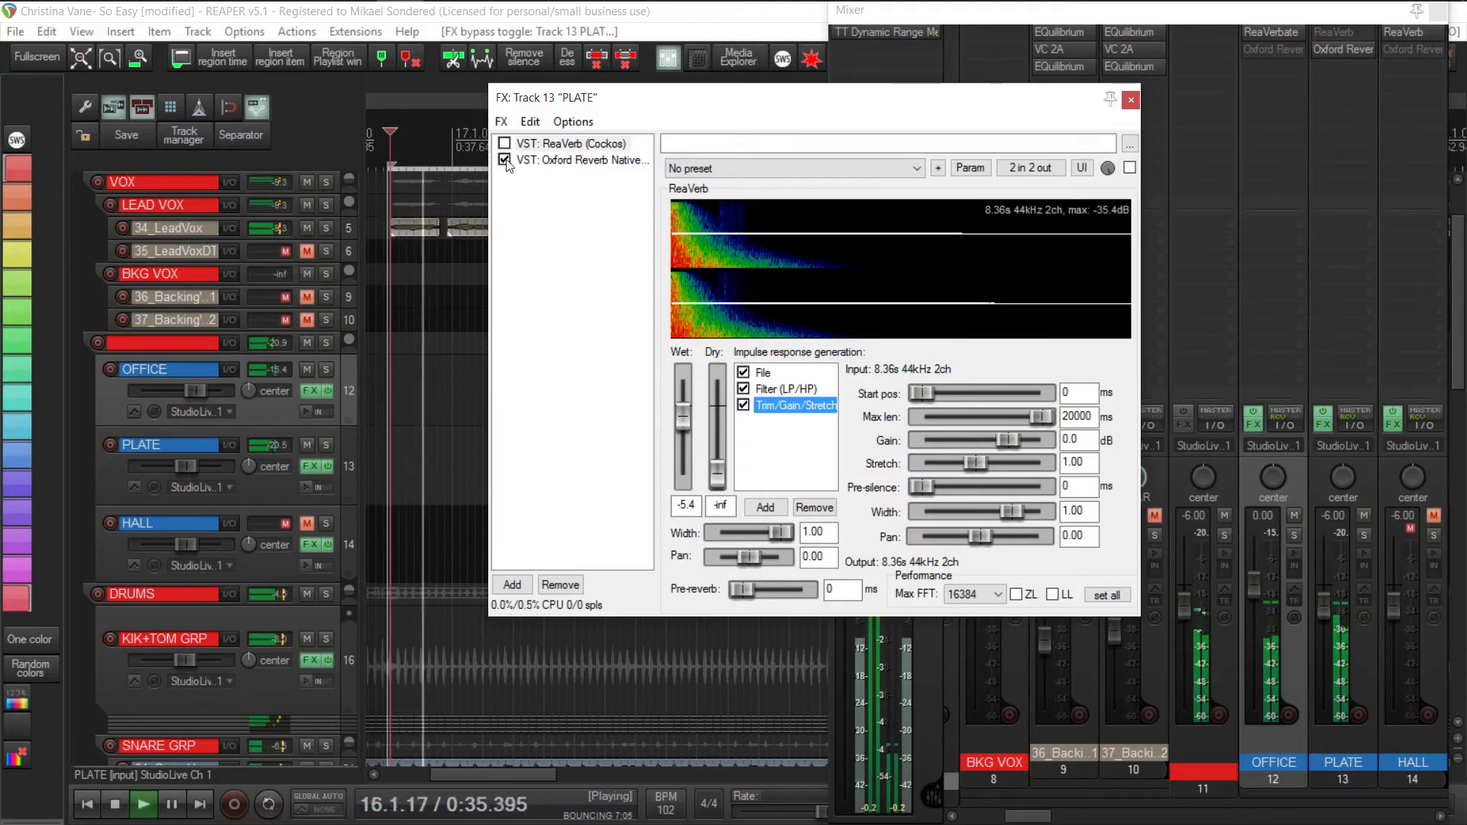
A/B Plate's ReaVerb against Oxford Reverb, leave ReaVerb active, and close the FX chain.
left_click(571, 143)
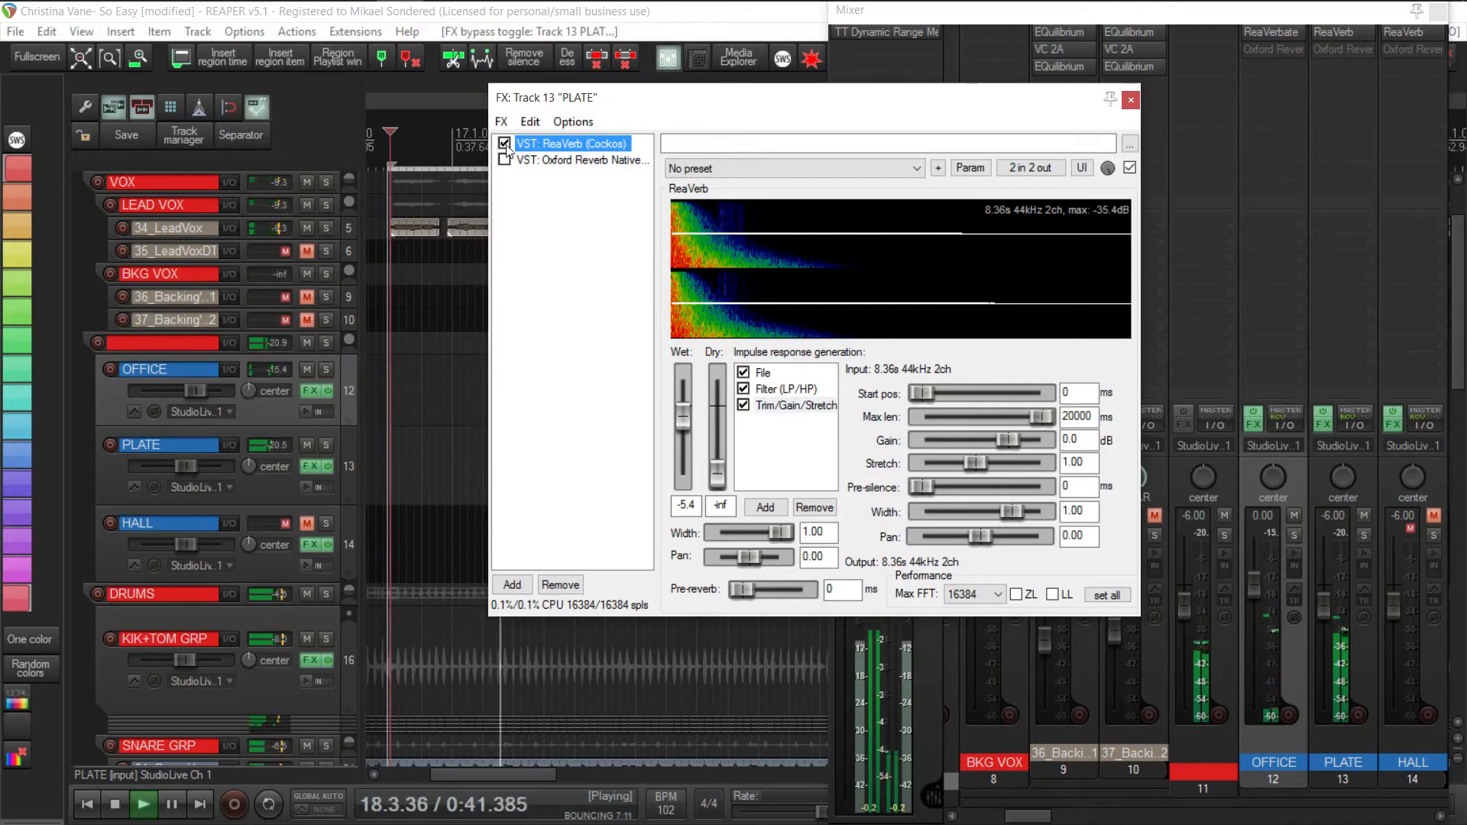
left_click(504, 143)
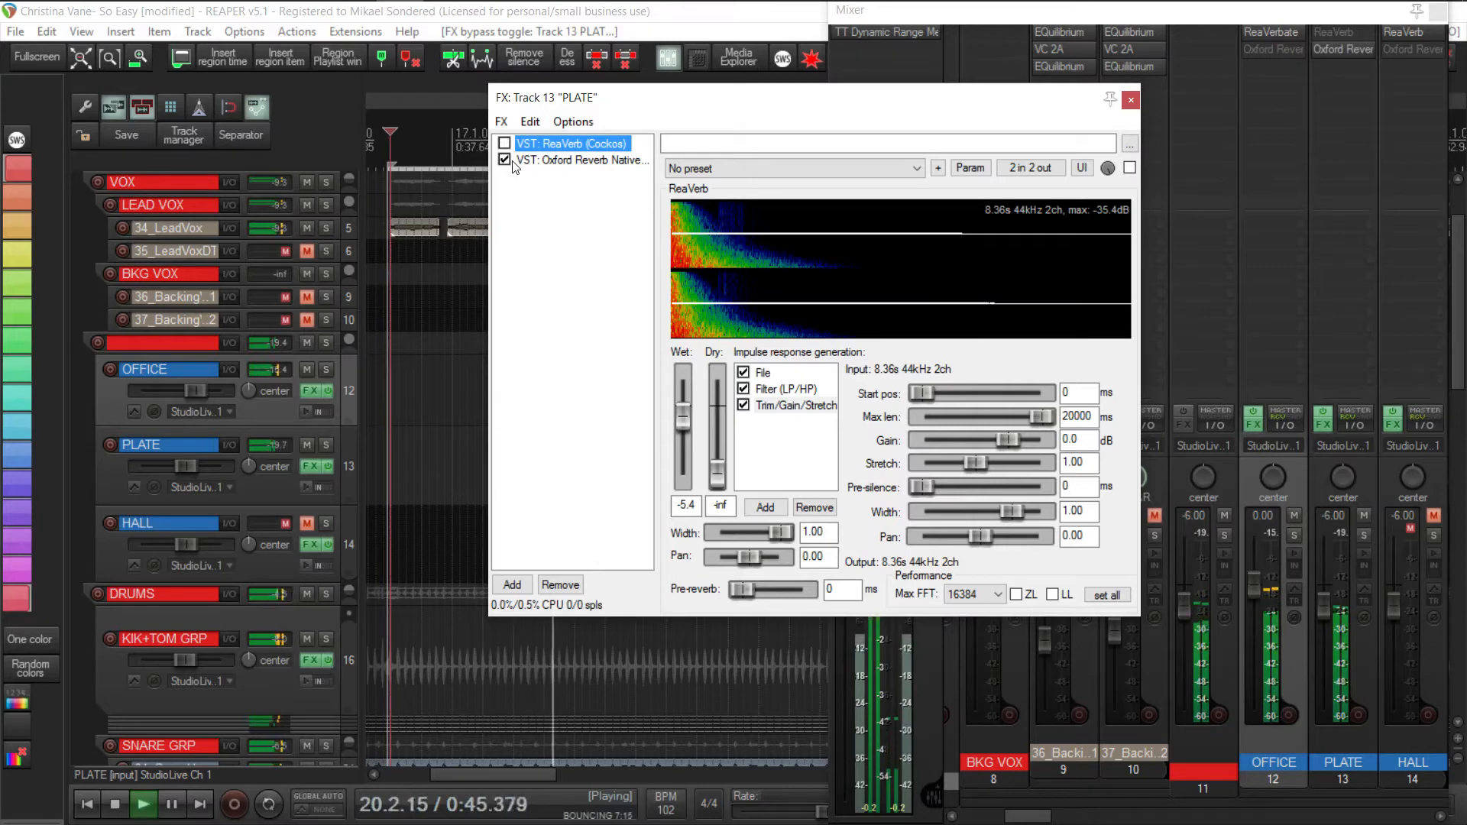
left_click(505, 143)
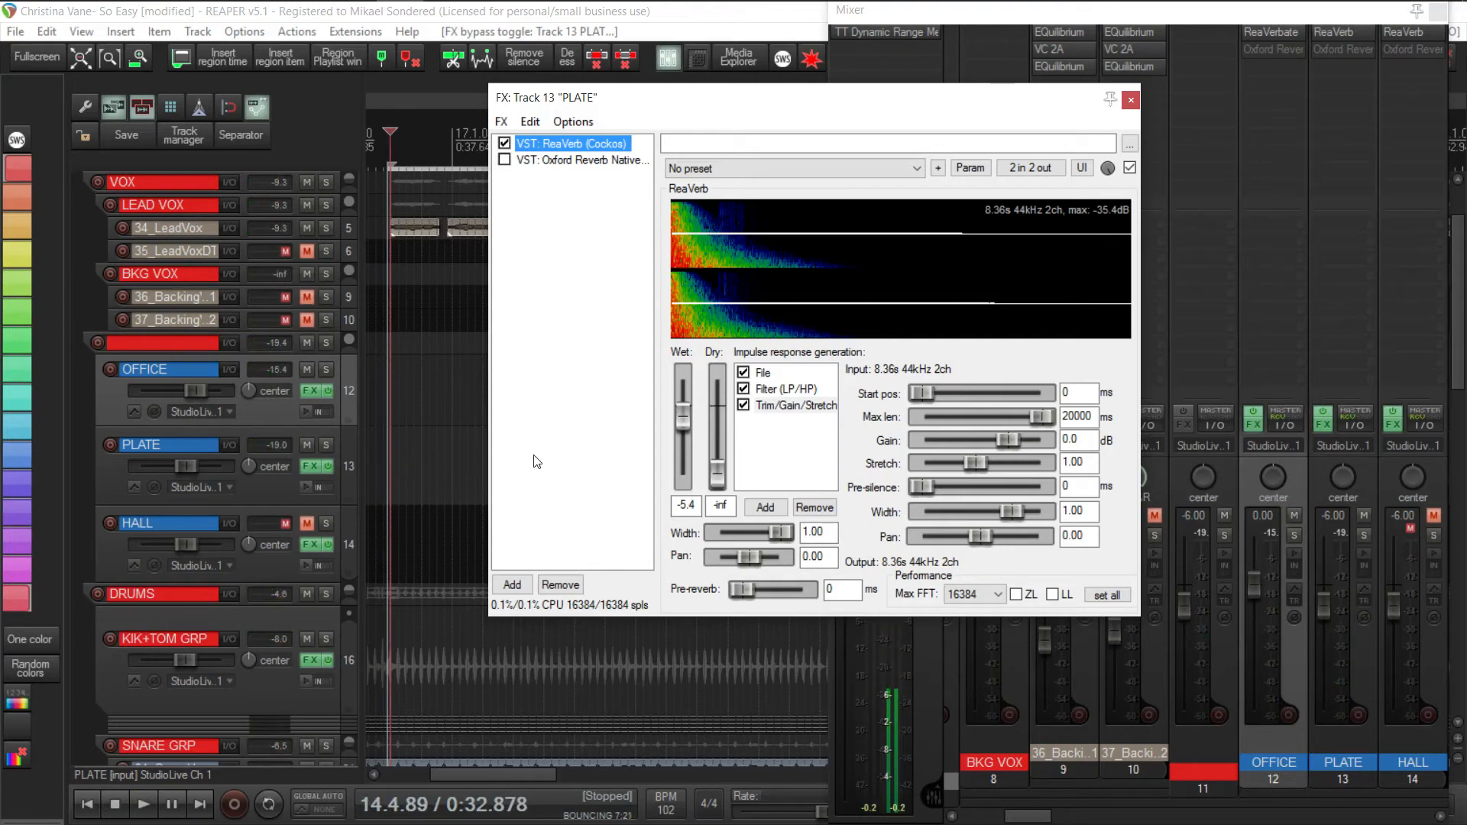
left_click(786, 389)
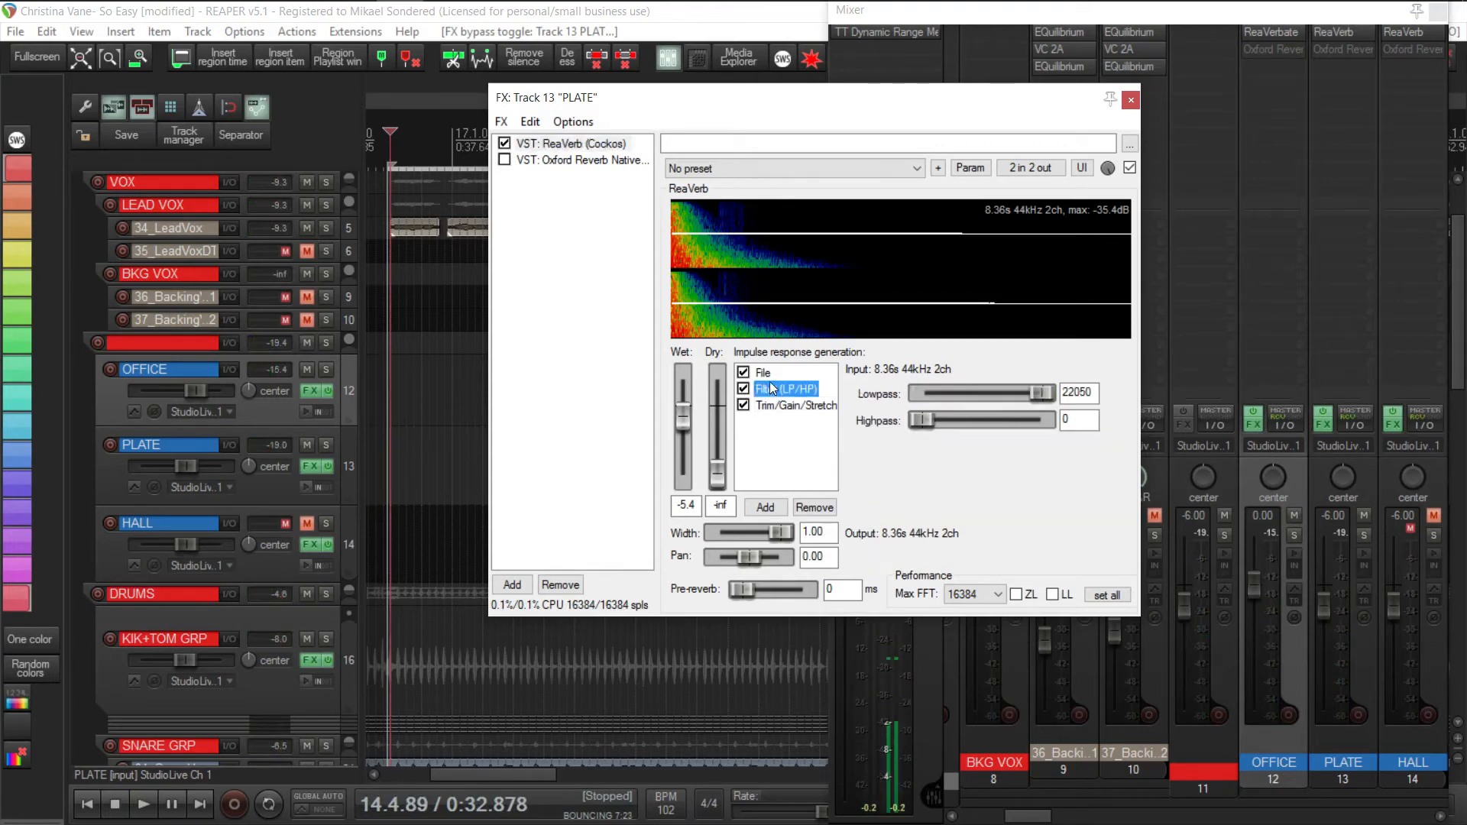
left_click(762, 372)
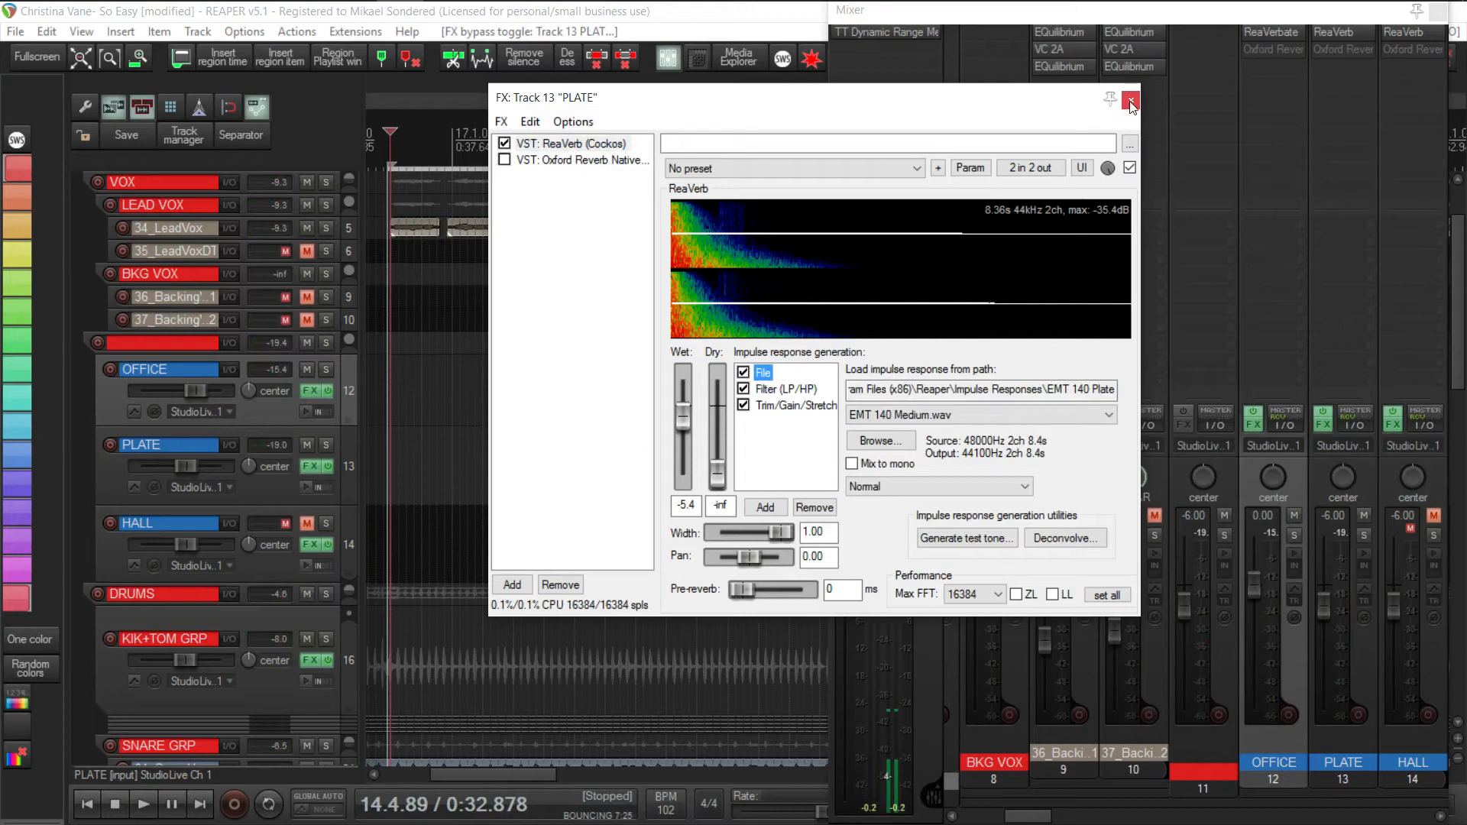
left_click(1130, 100)
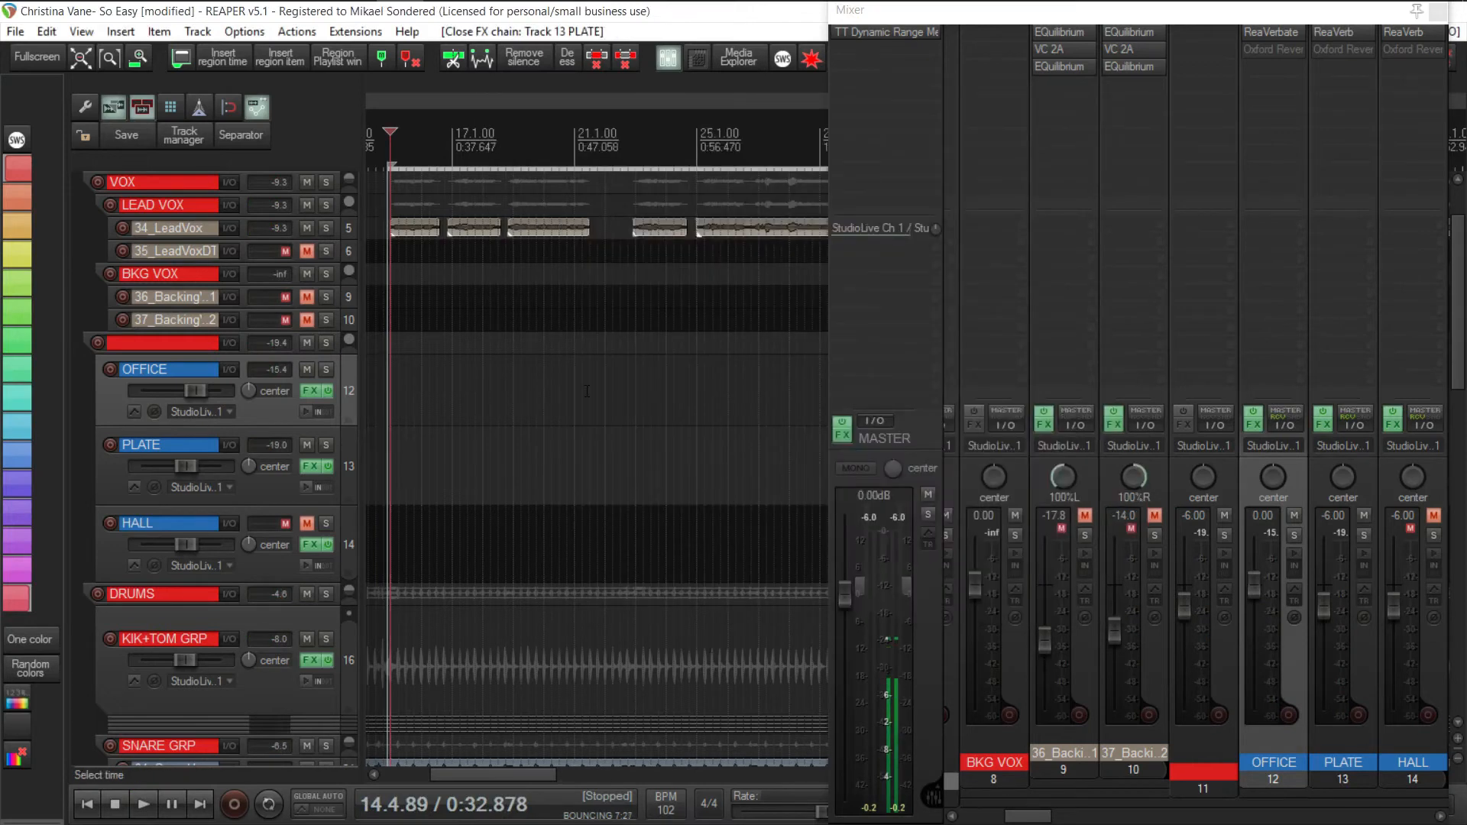
Unmute HALL and review ReaVerb's File, Filter and Trim/Gain/Stretch pages, then Oxford Reverb's settings.
left_click(312, 545)
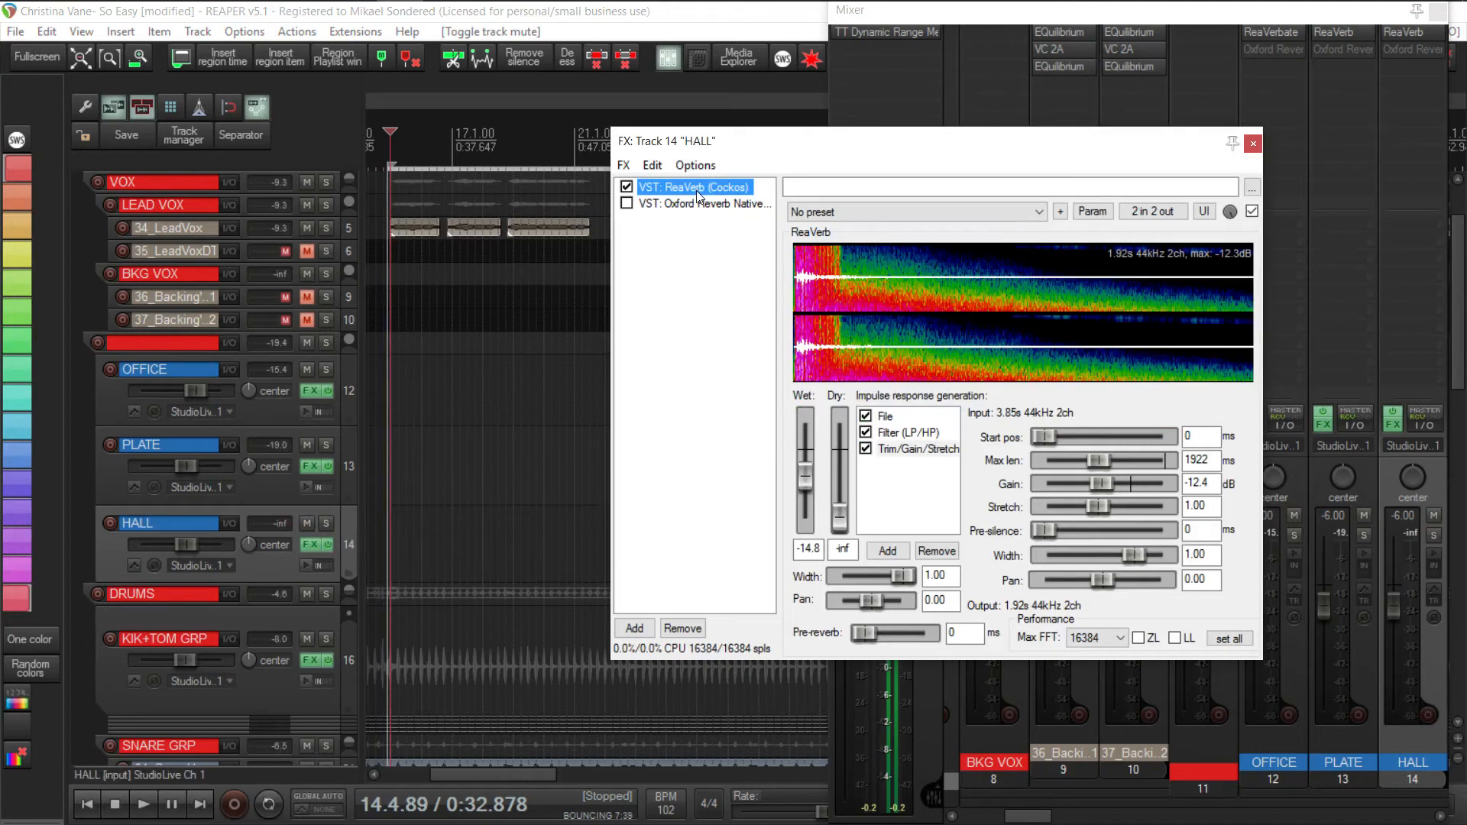
left_click(866, 416)
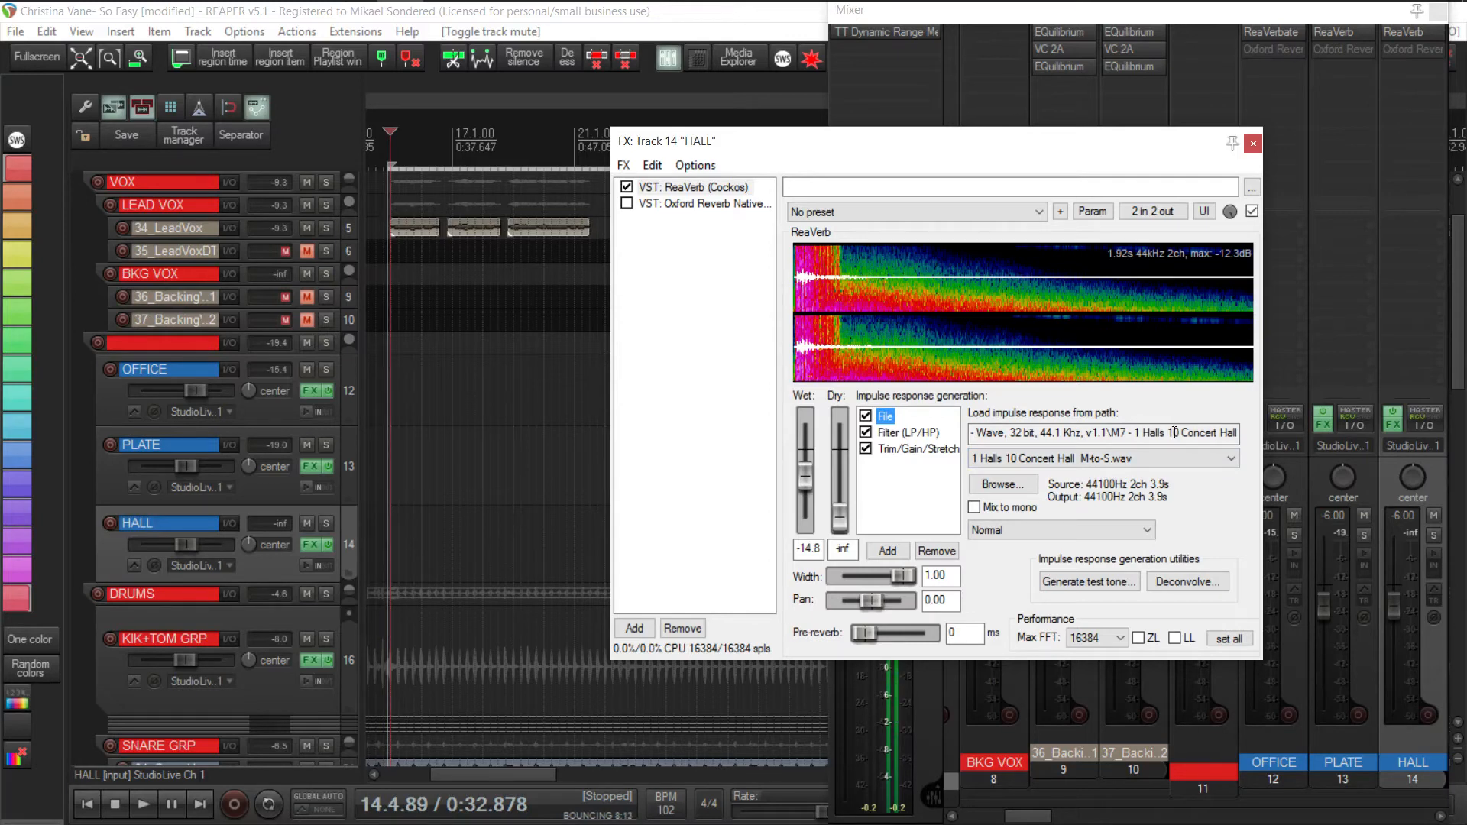
left_click(906, 433)
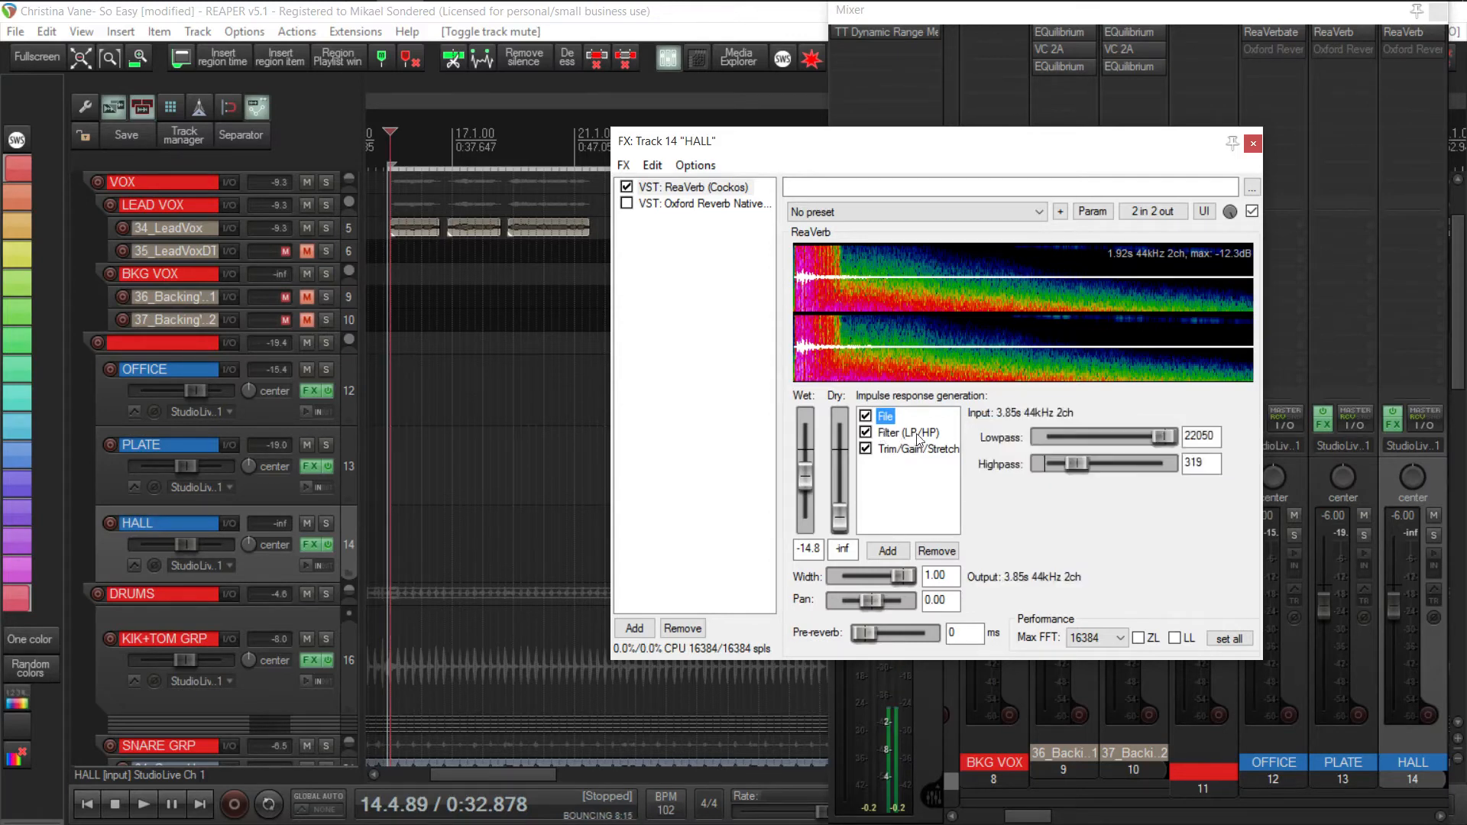
left_click(907, 433)
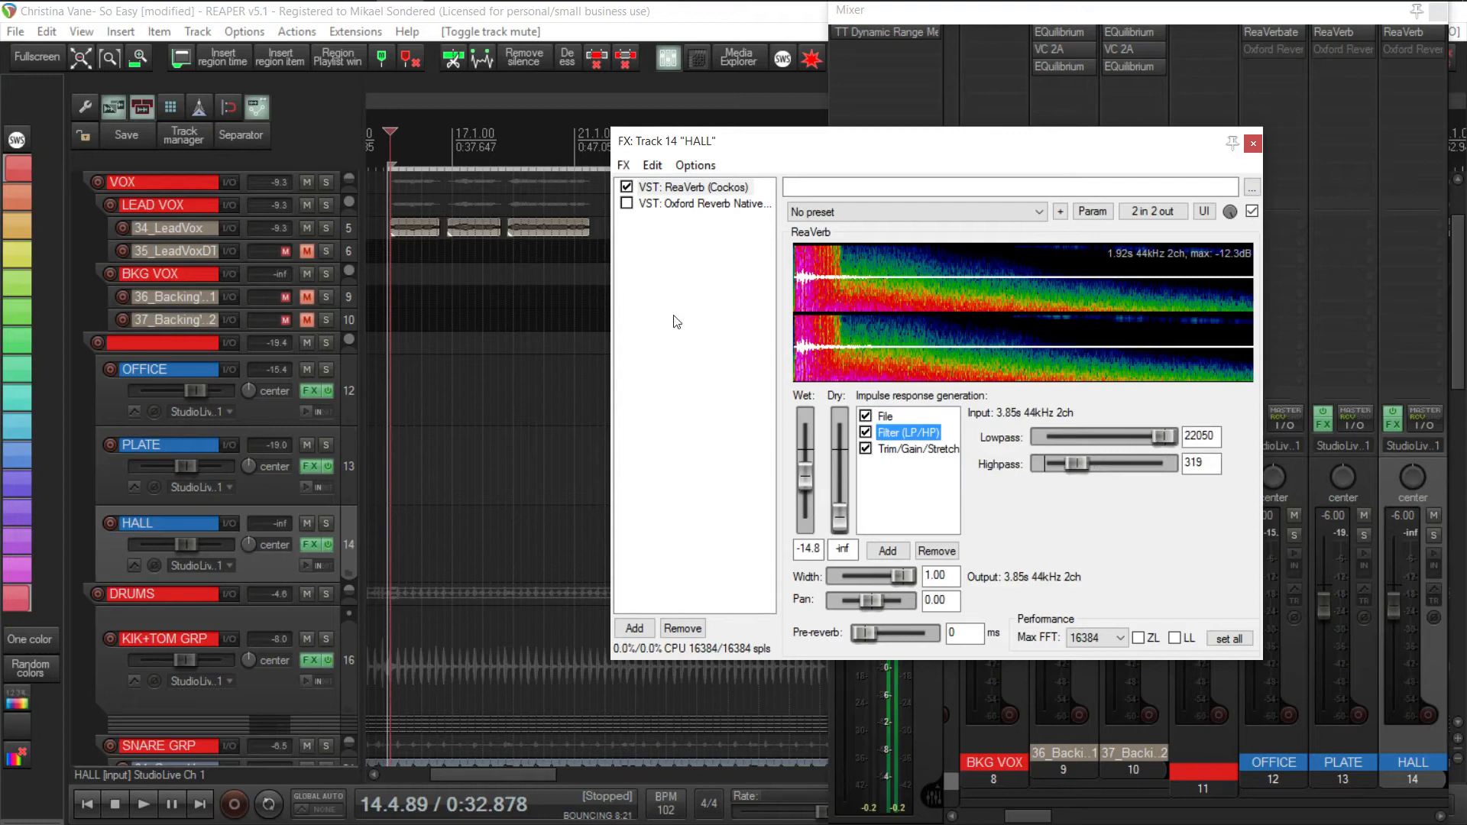
left_click(917, 448)
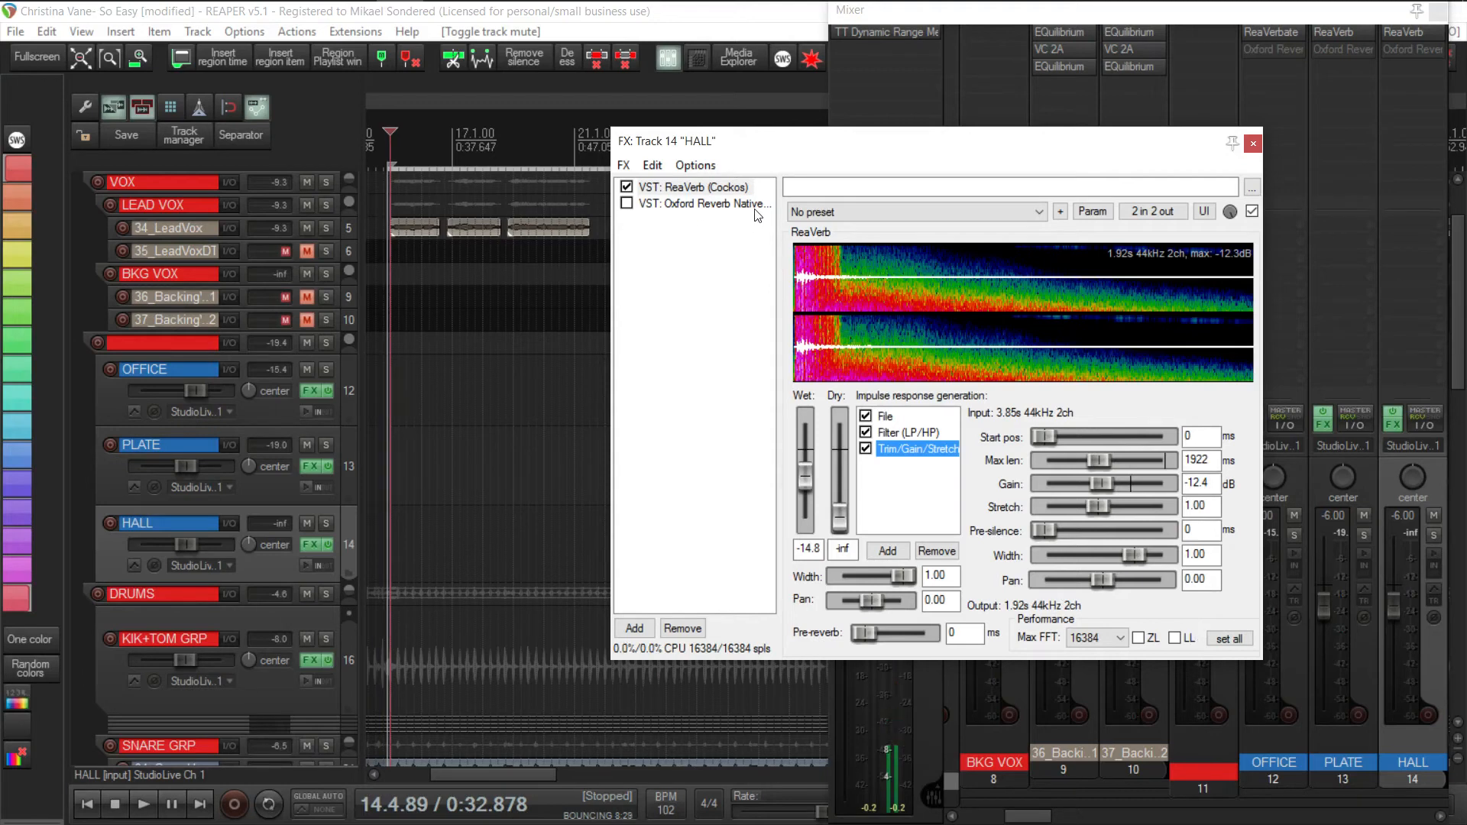
left_click(706, 204)
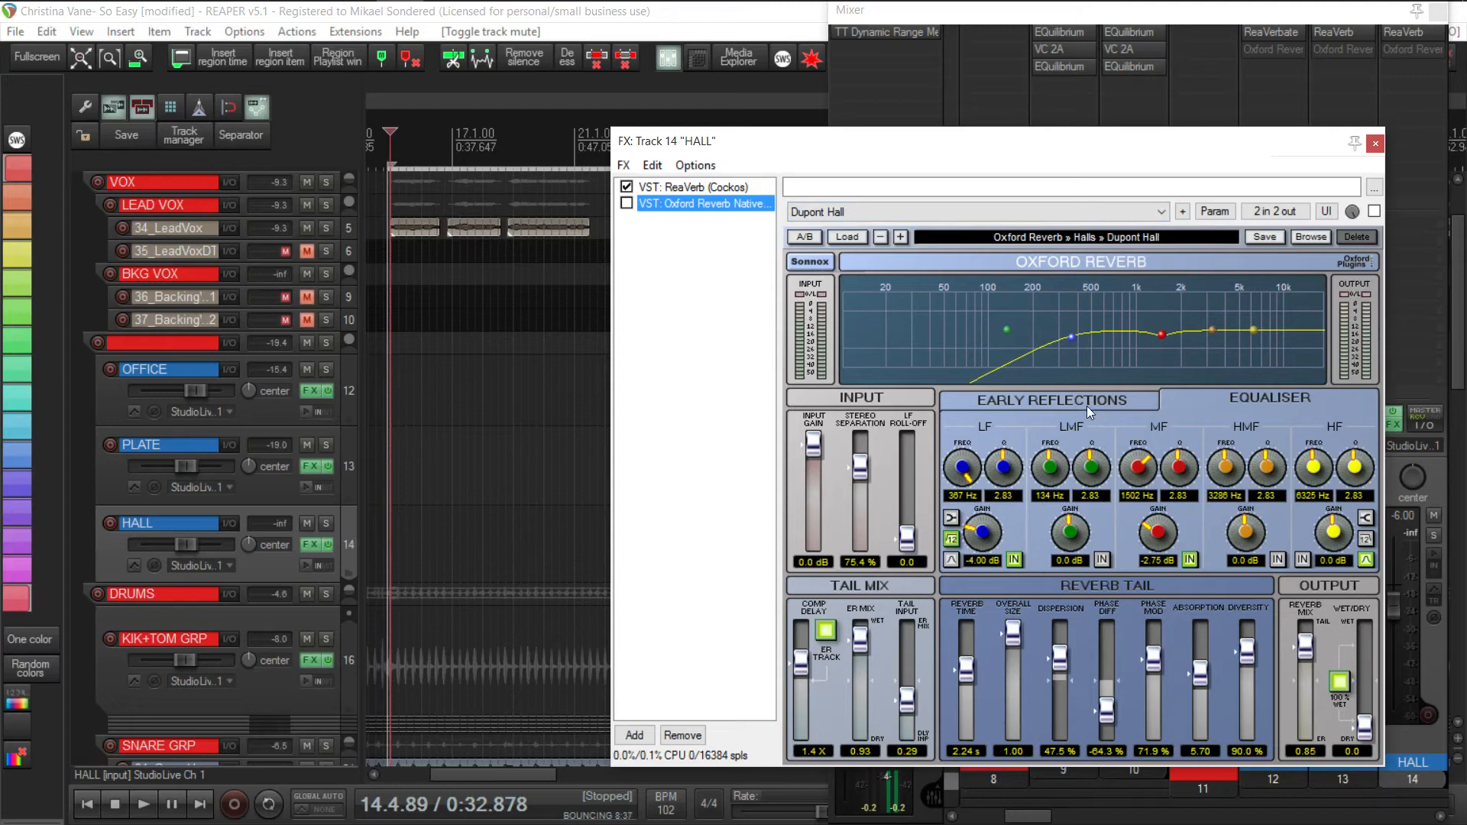
View Oxford Reverb's Dupont Hall early reflections, then return to HALL's ReaVerb settings.
left_click(1047, 399)
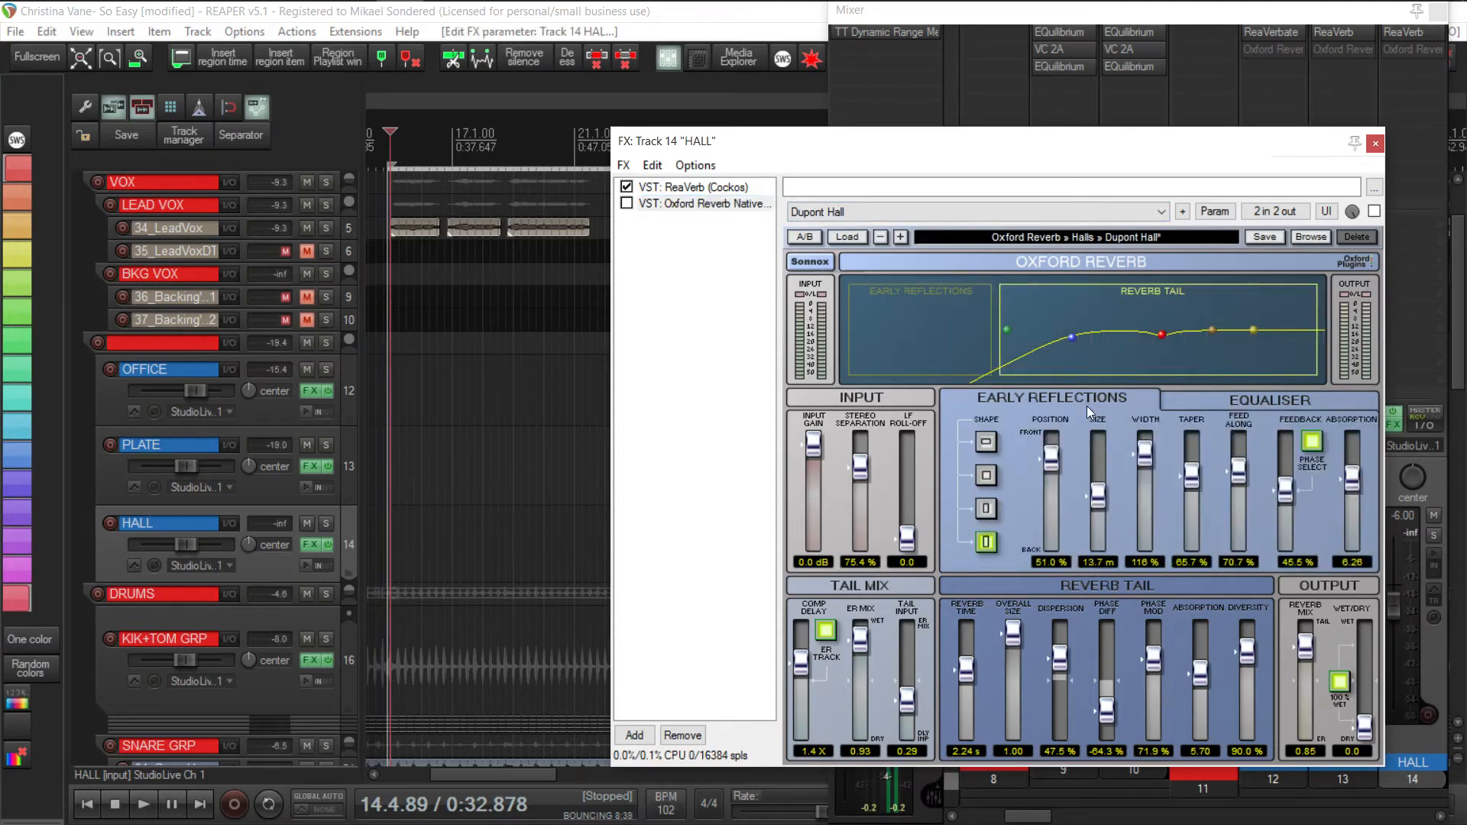
mouse_move(1179, 404)
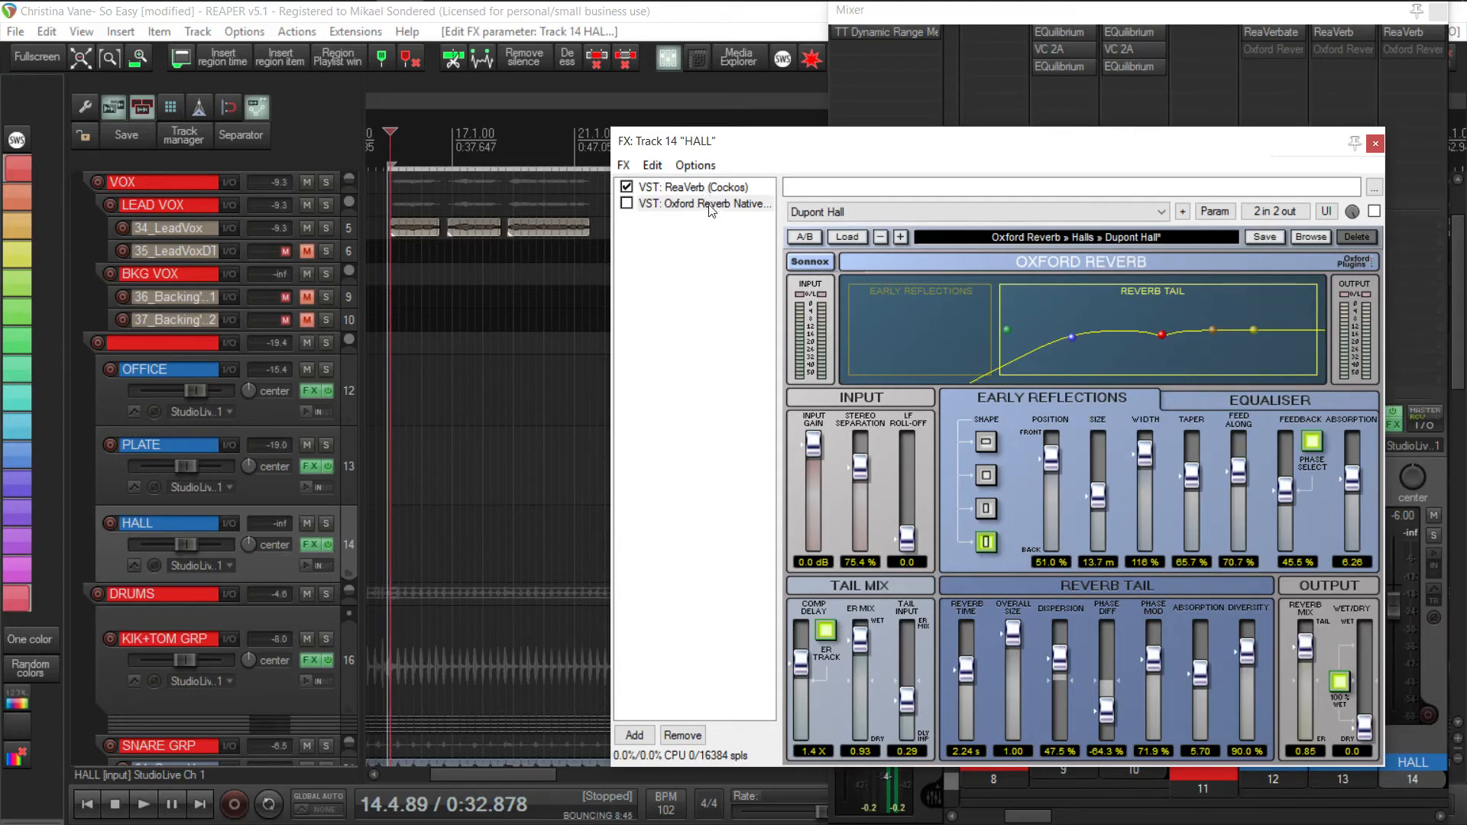
left_click(696, 187)
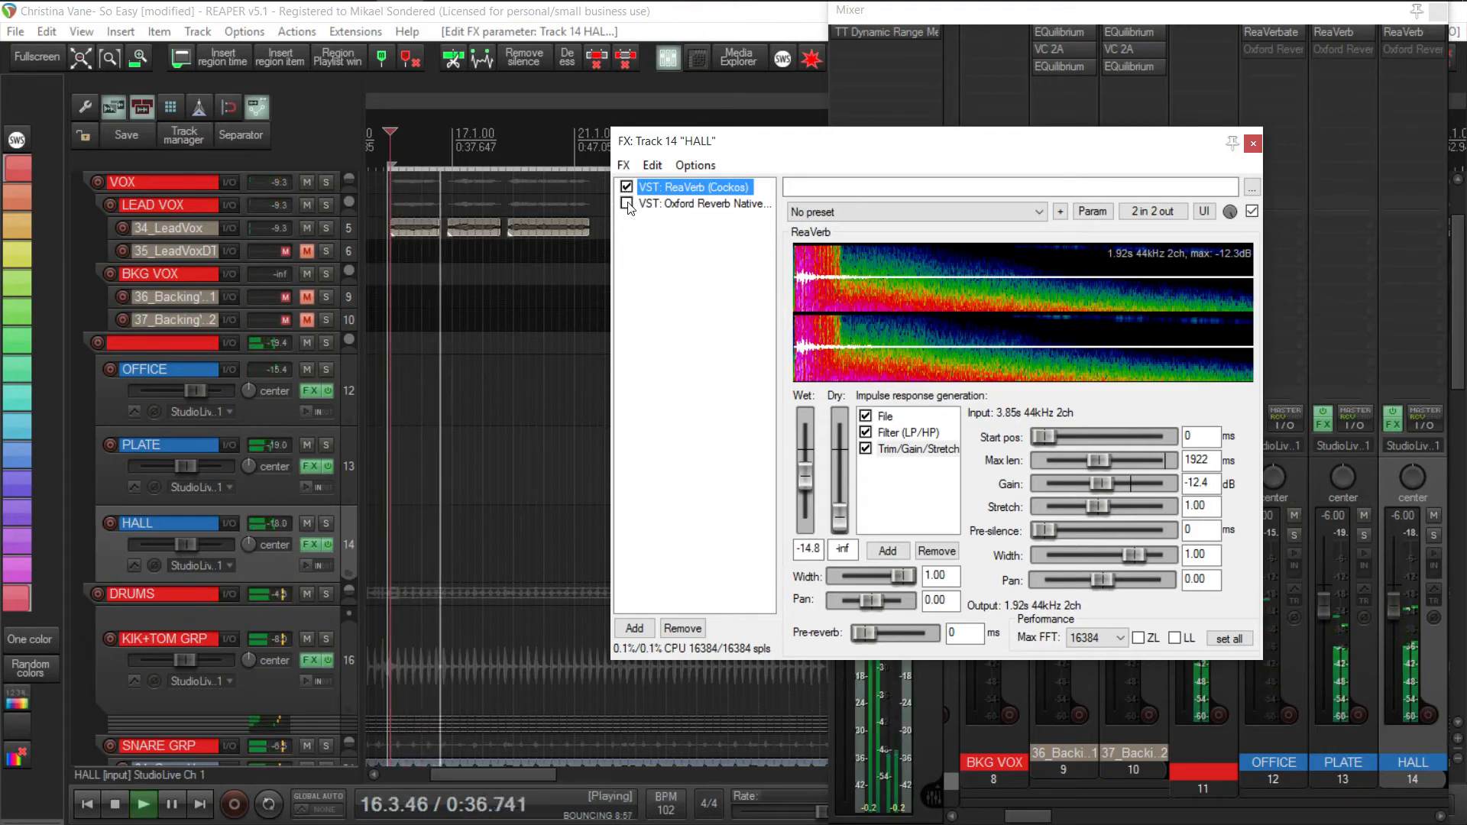
Briefly audition Oxford Reverb on HALL, return to ReaVerb, and show its filter and trim pages.
left_click(627, 187)
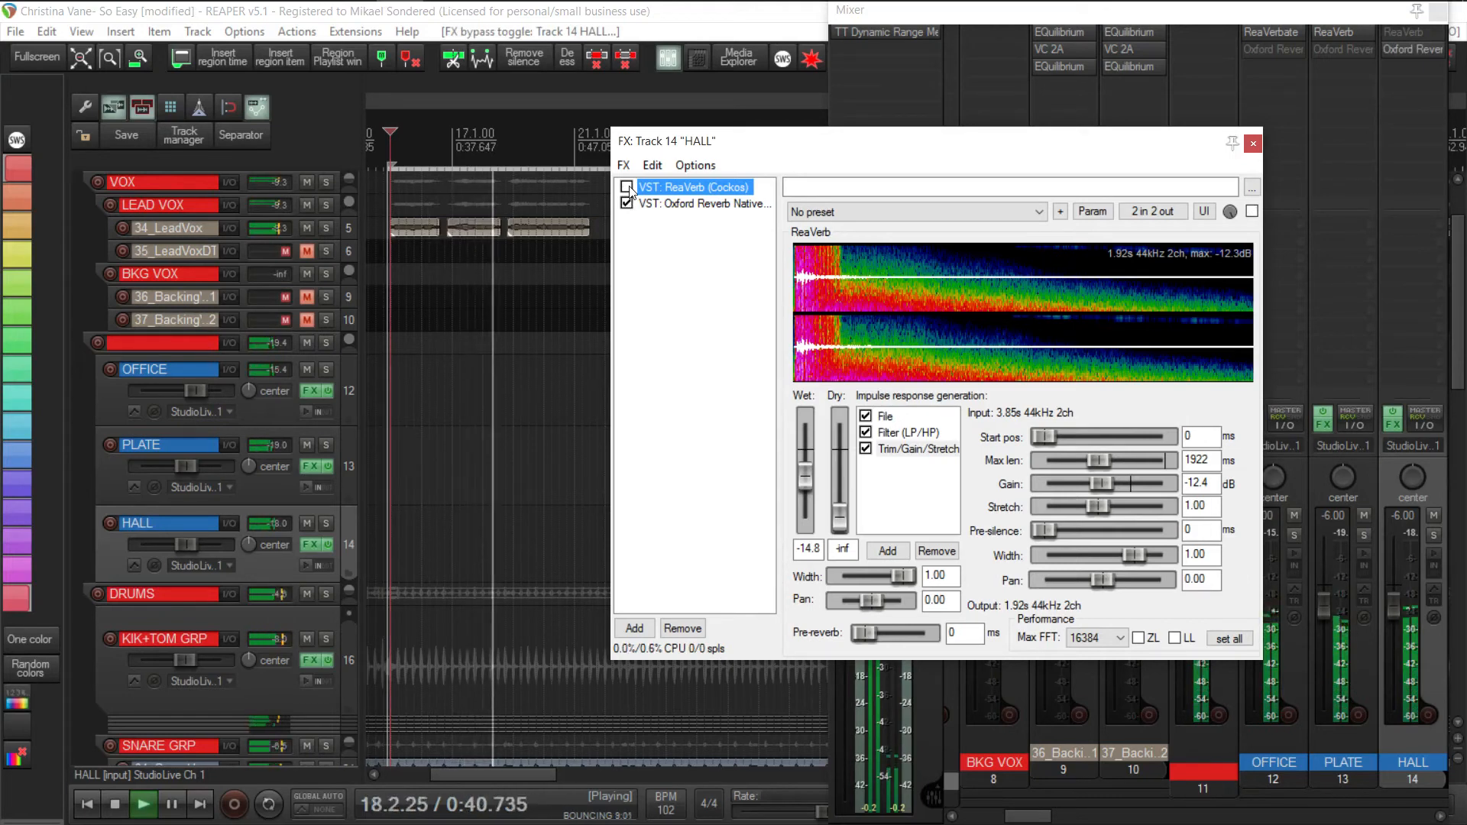
left_click(626, 204)
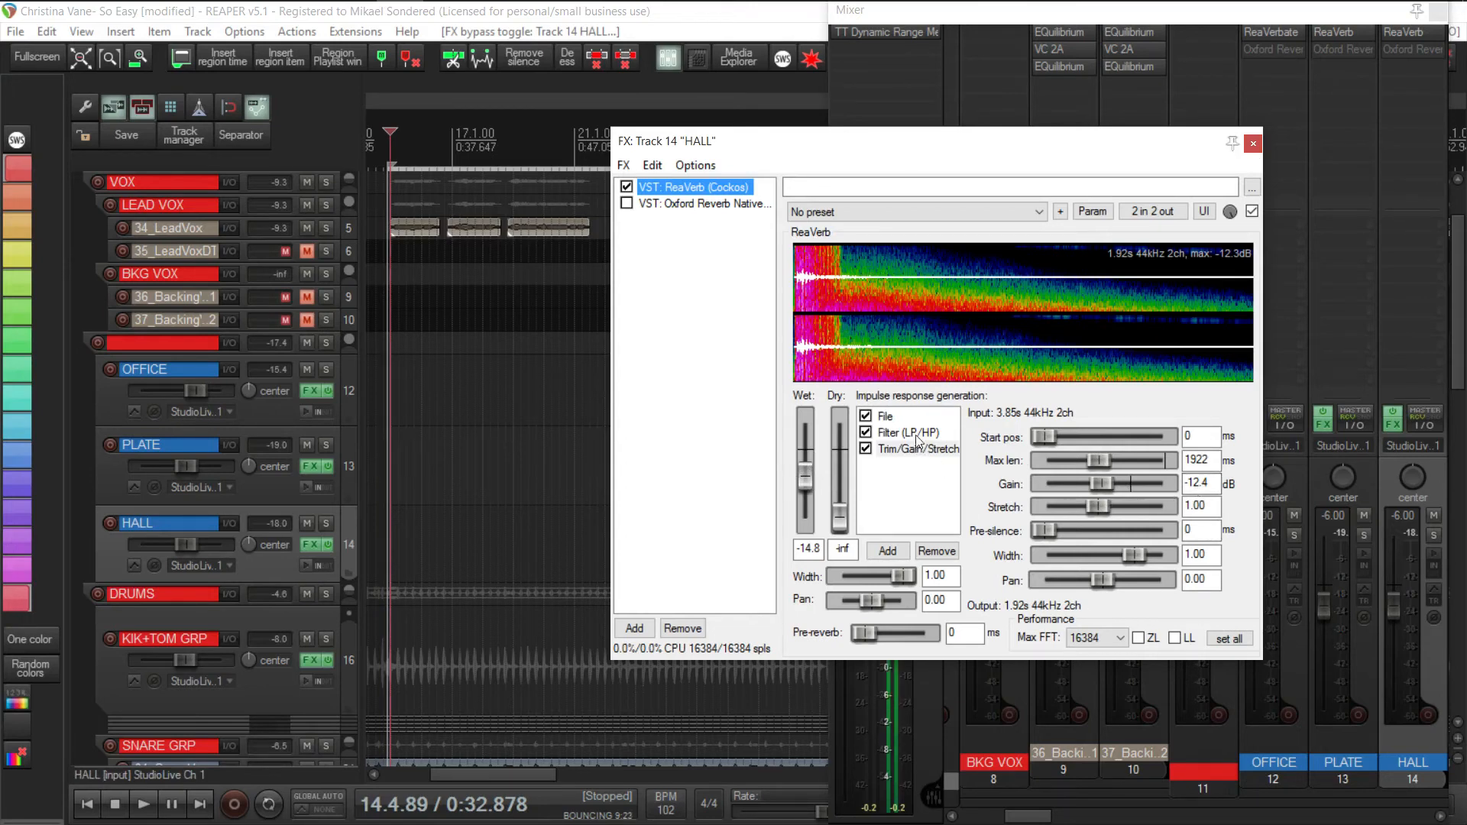
left_click(906, 433)
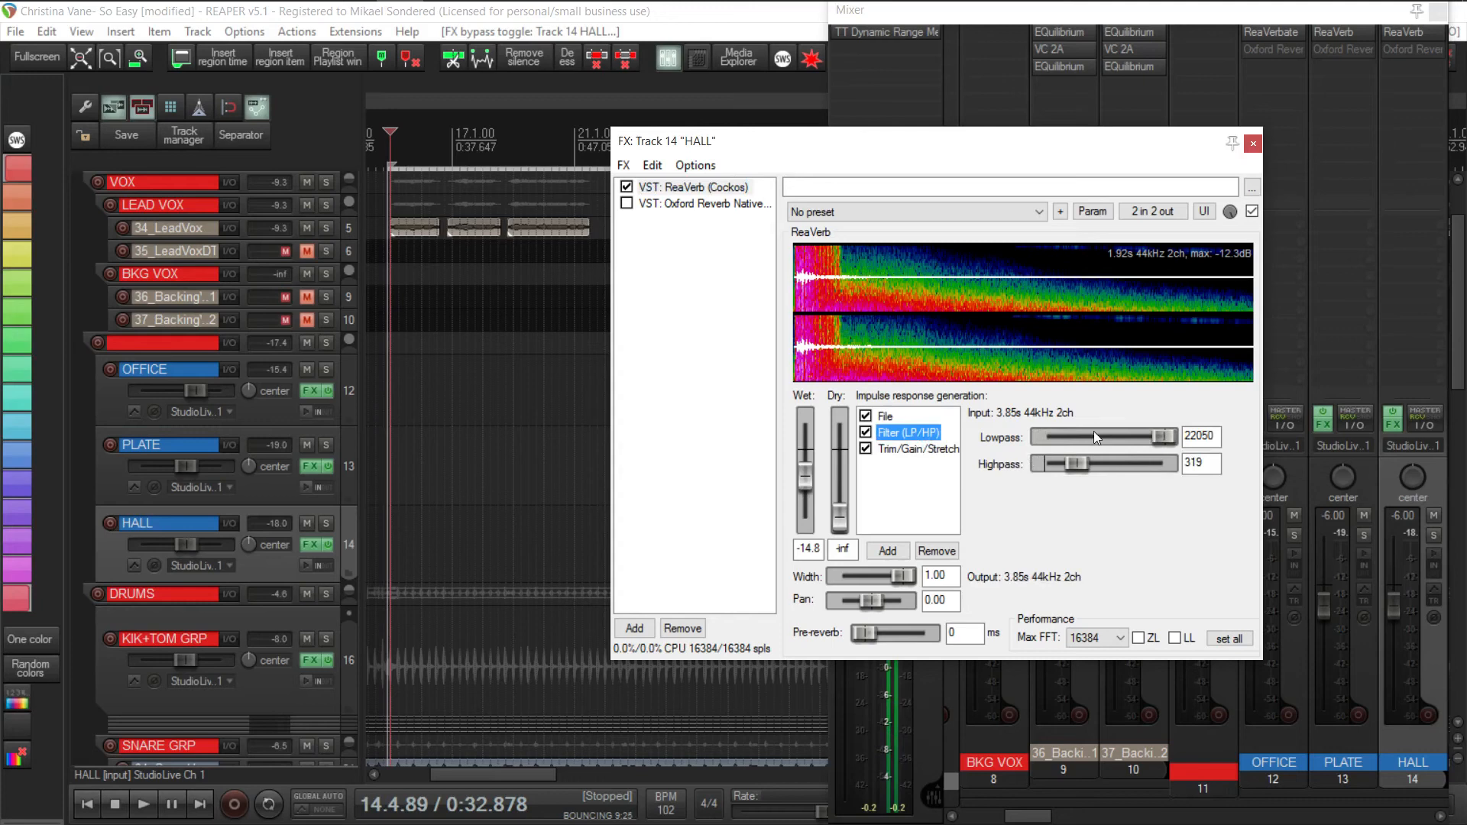
left_click(920, 450)
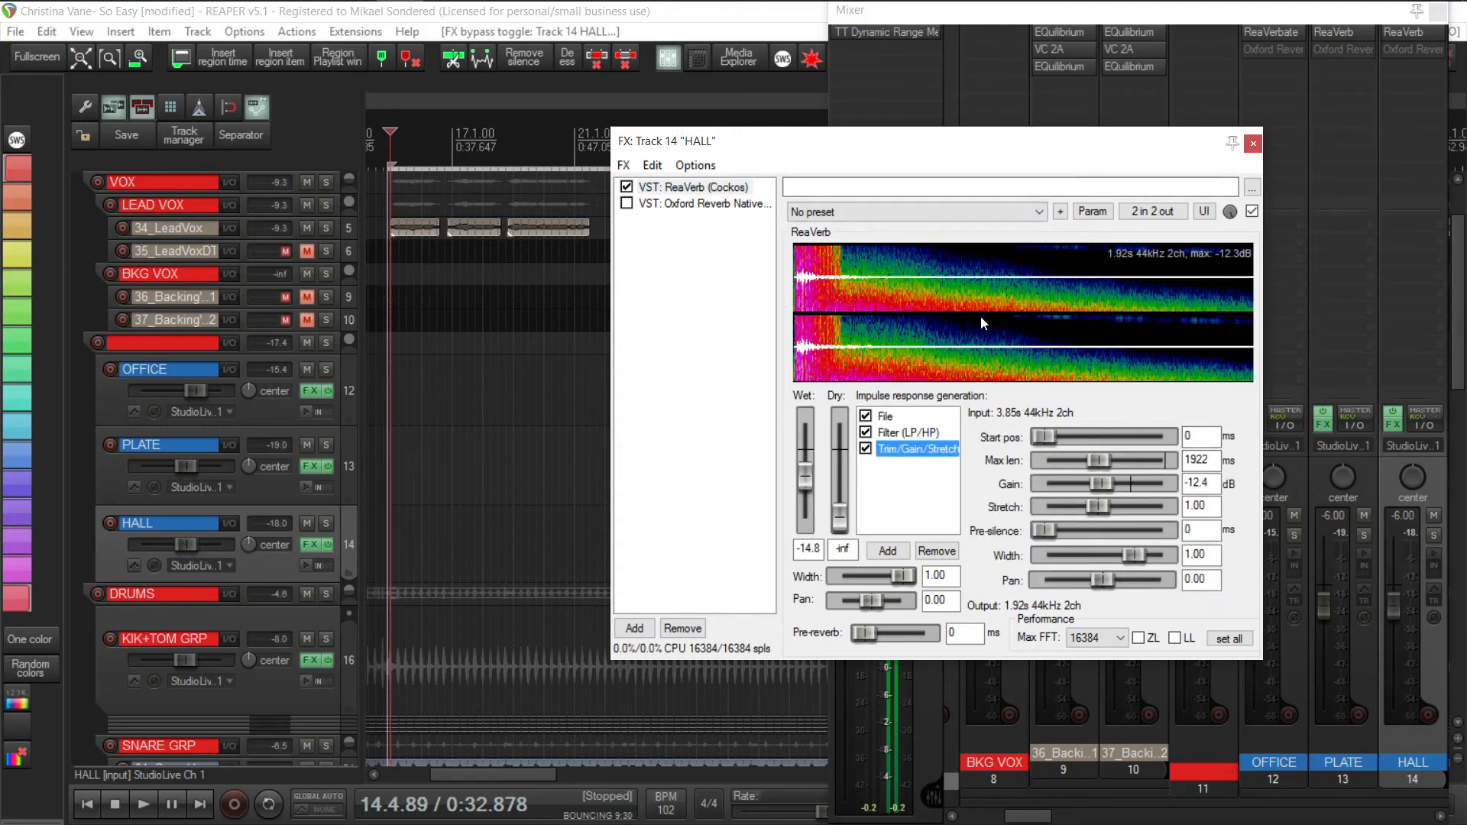
left_click(695, 187)
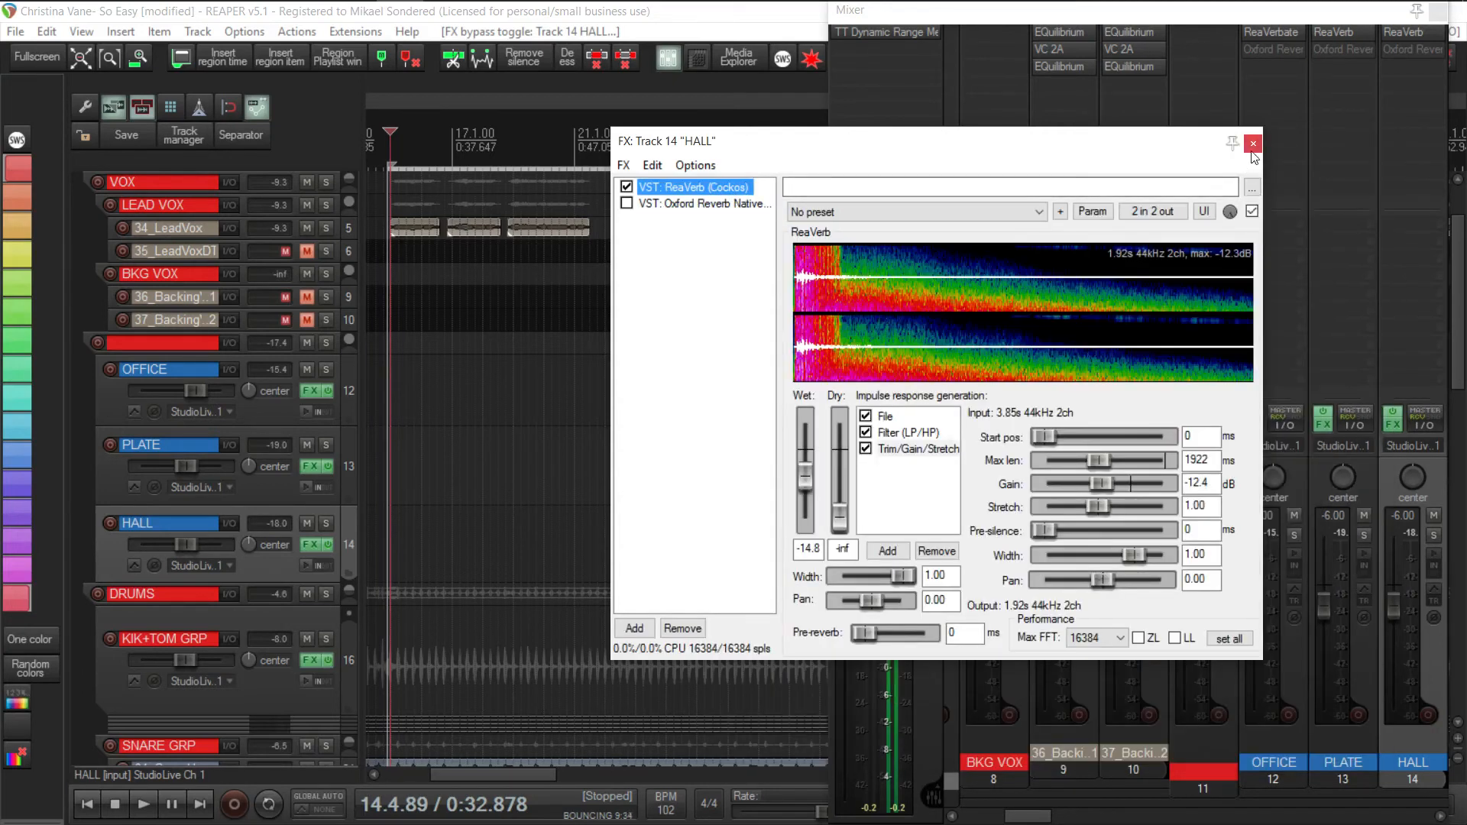
Close HALL's FX chain, unmute PLATE, and pull HALL's volume down to -4.77 dB.
left_click(1252, 143)
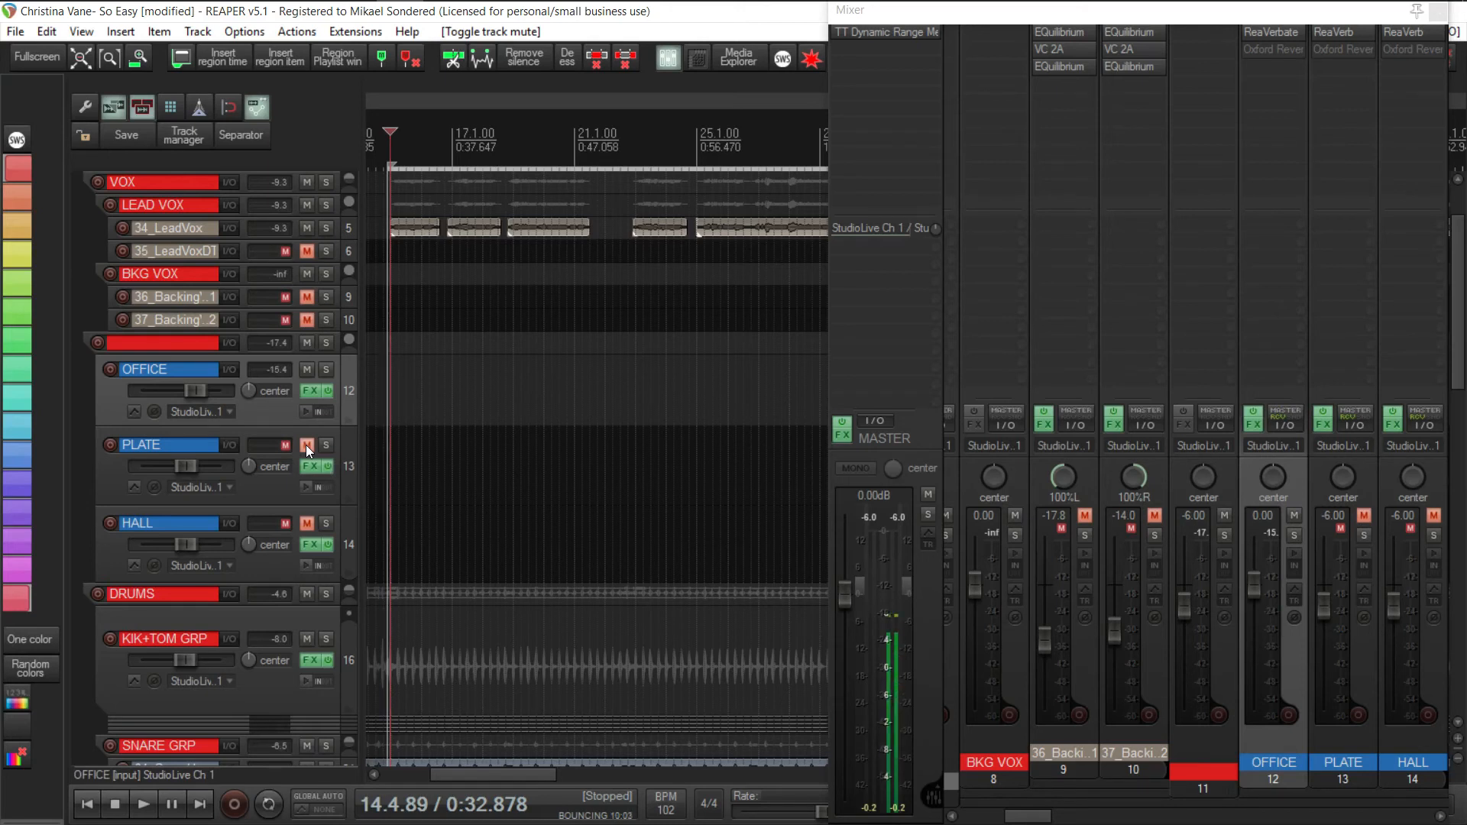
left_click(143, 804)
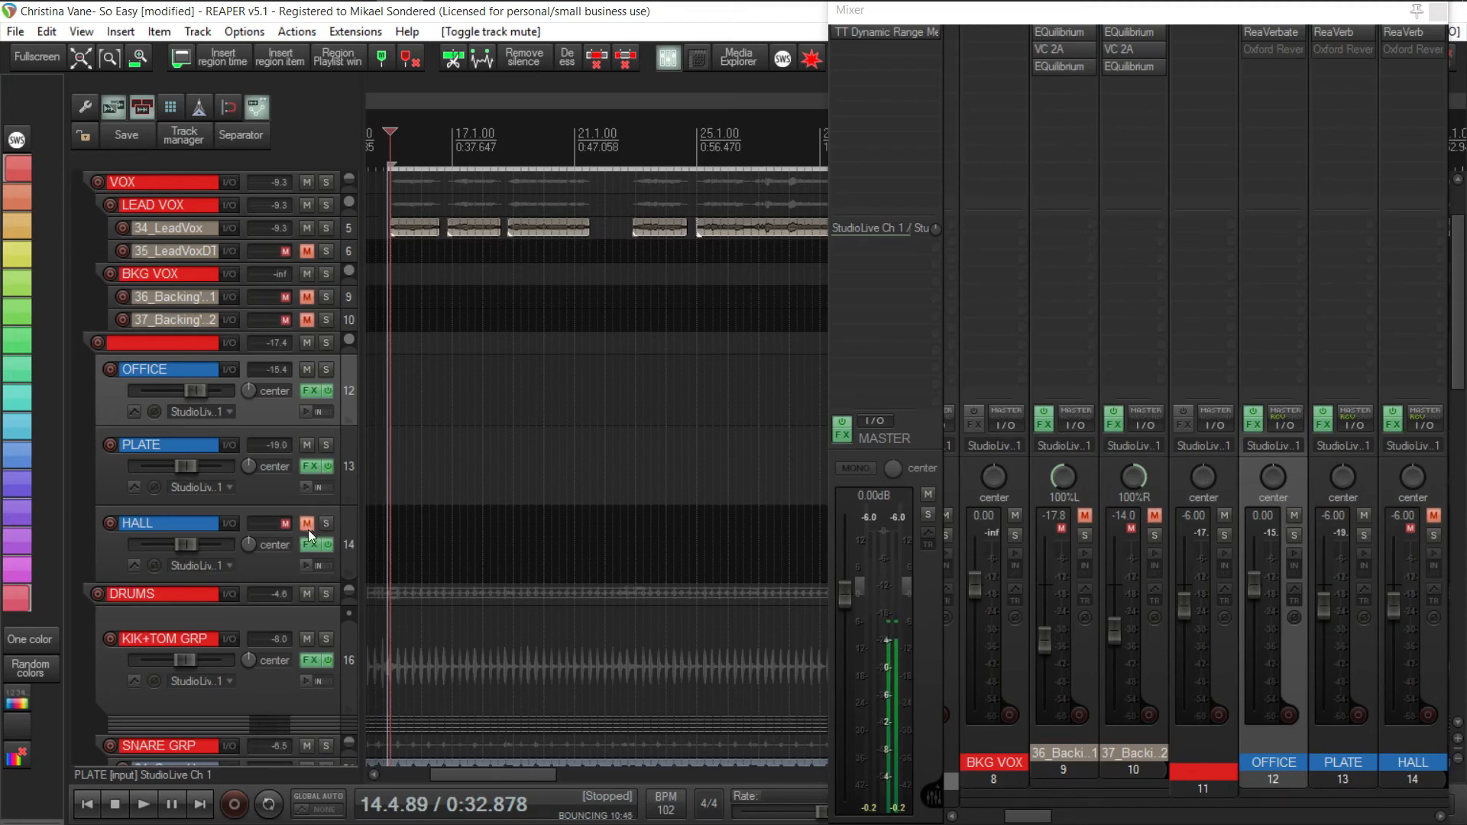
left_click_drag(196, 545, 183, 545)
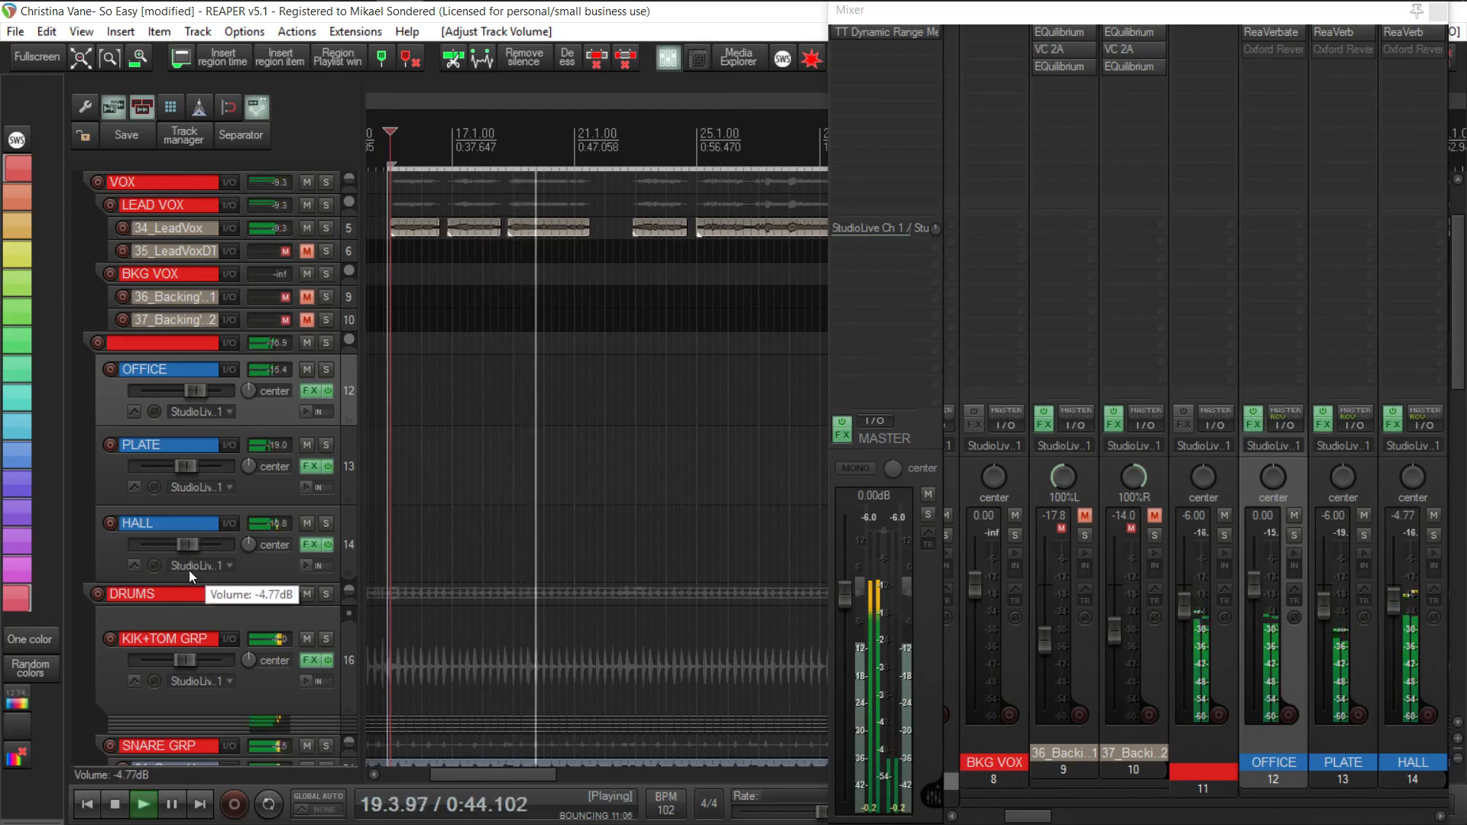
Lower the HALL track's volume fader so the hall reverb blends into the song.
left_click_drag(187, 544, 178, 545)
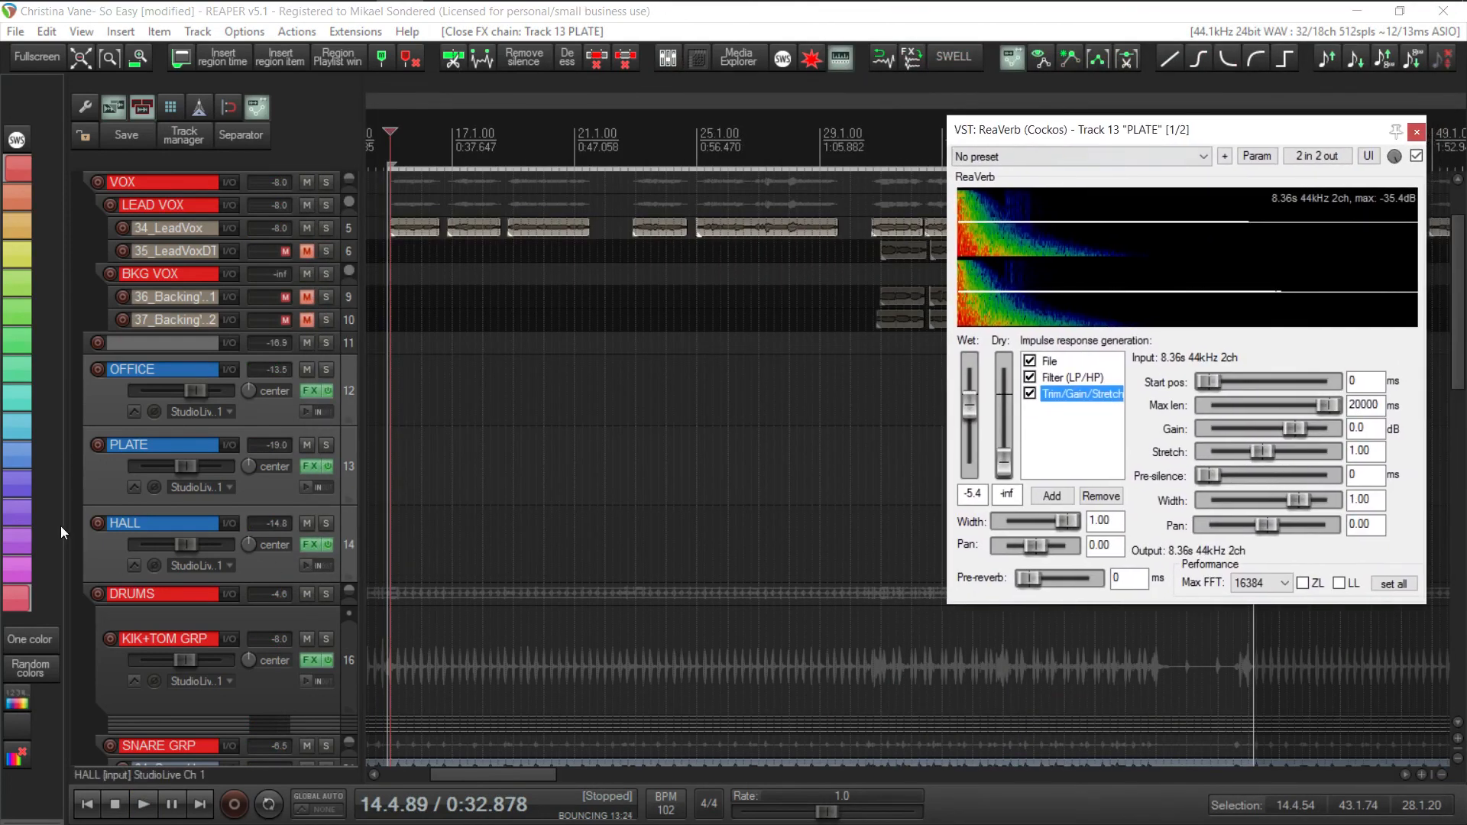
Bring up OFFICE's FX chain showing ReaVerbate's room size, dampening and filter settings.
left_click(311, 390)
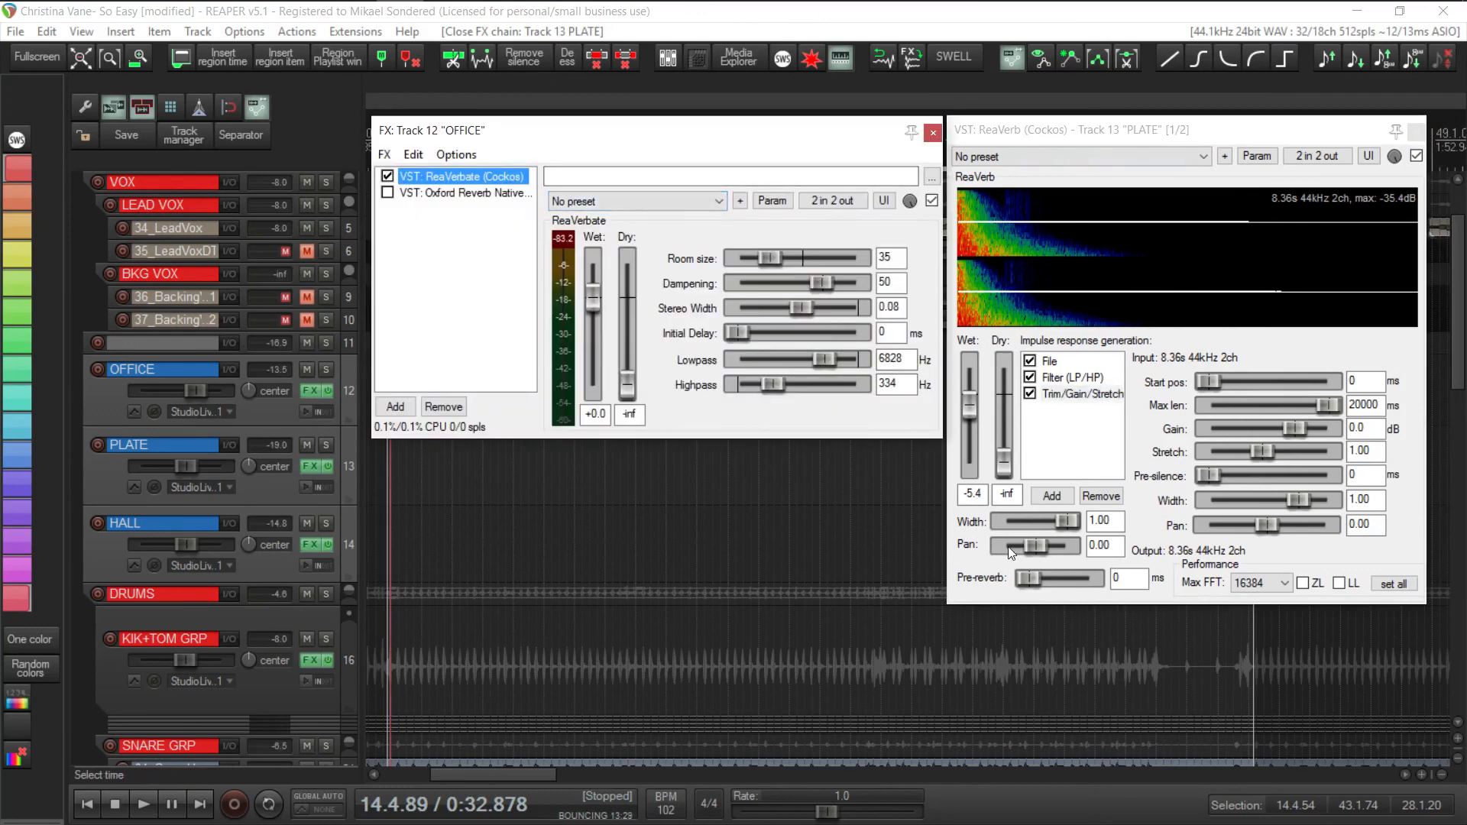